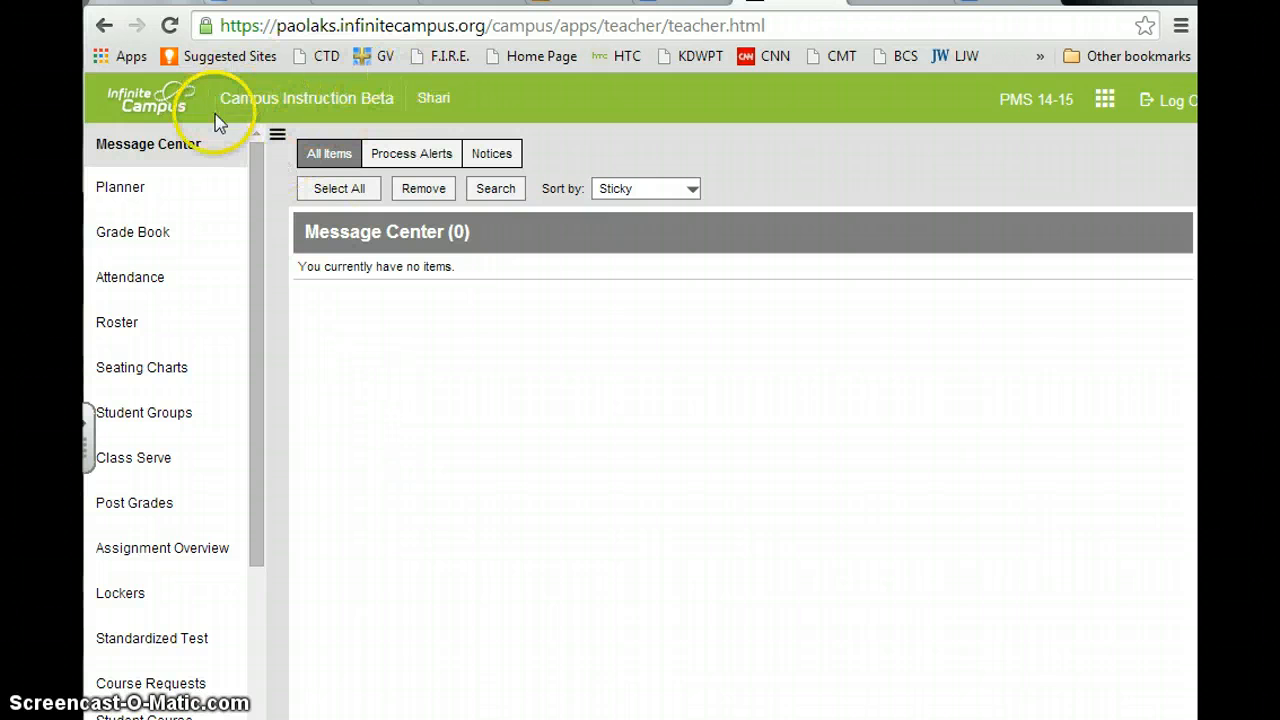
mouse_move(418, 584)
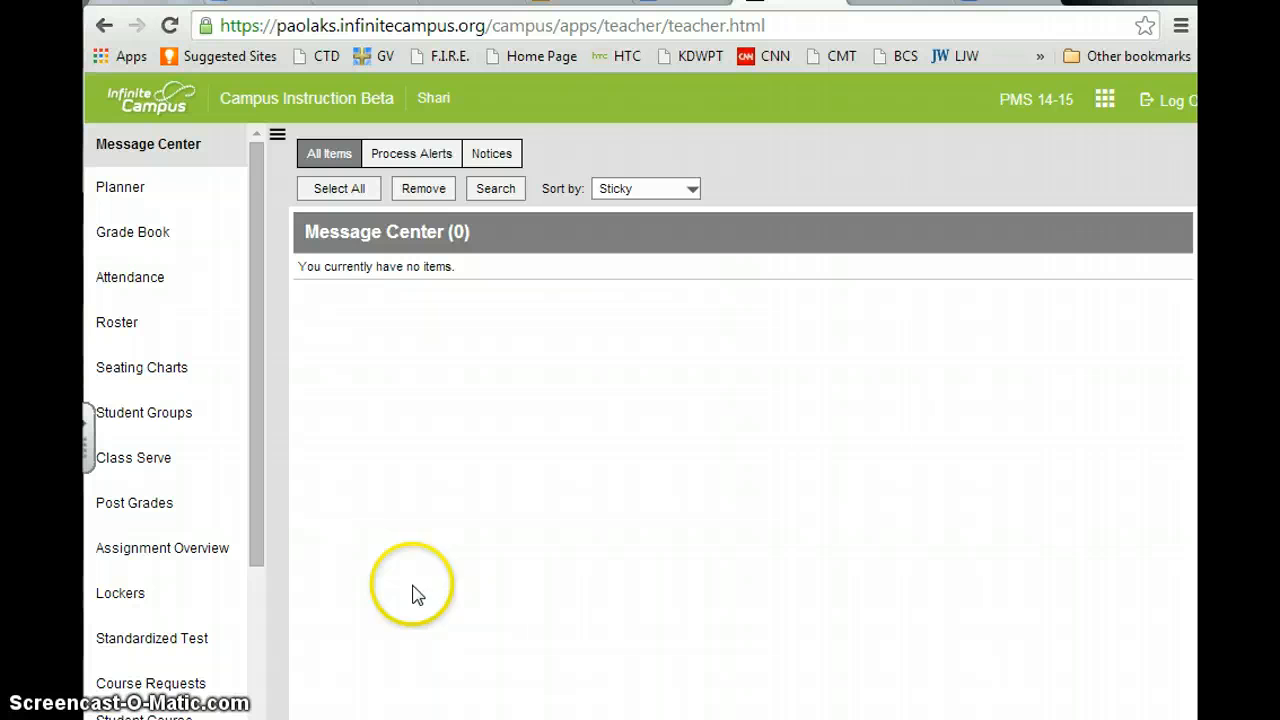
mouse_move(380, 568)
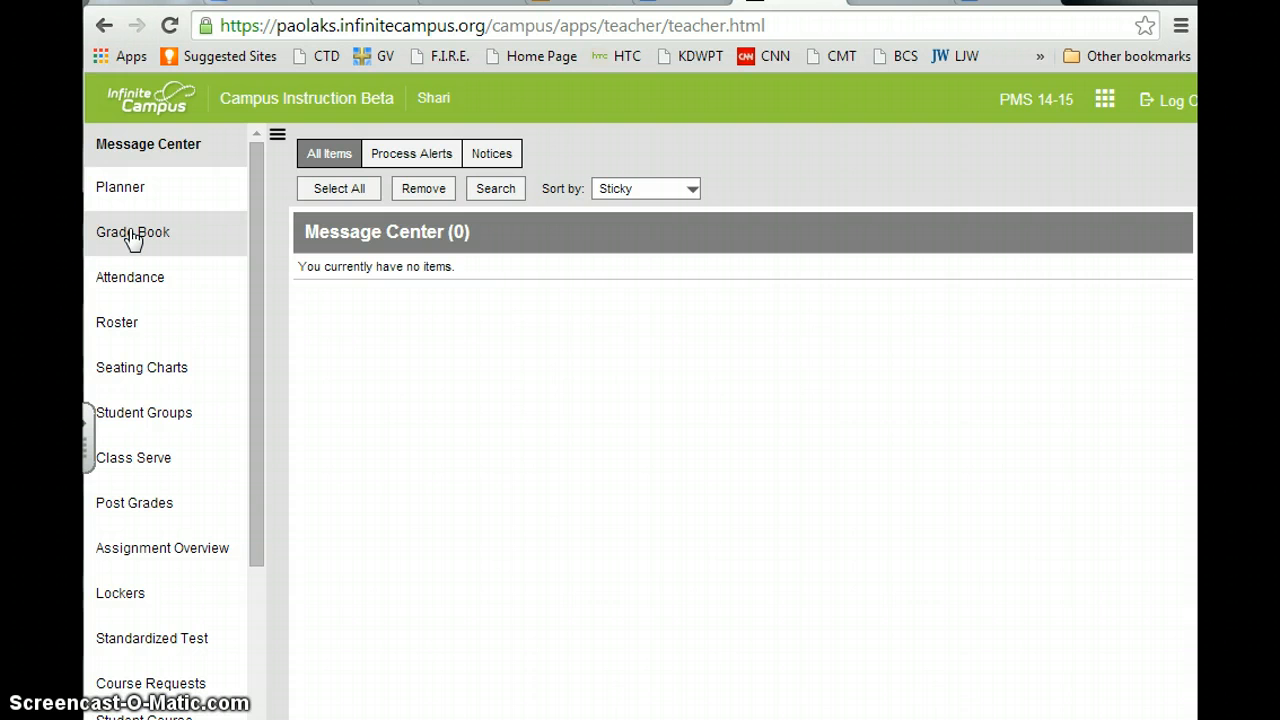
- Show the Grade Book settings panel for the science section
left_click(132, 232)
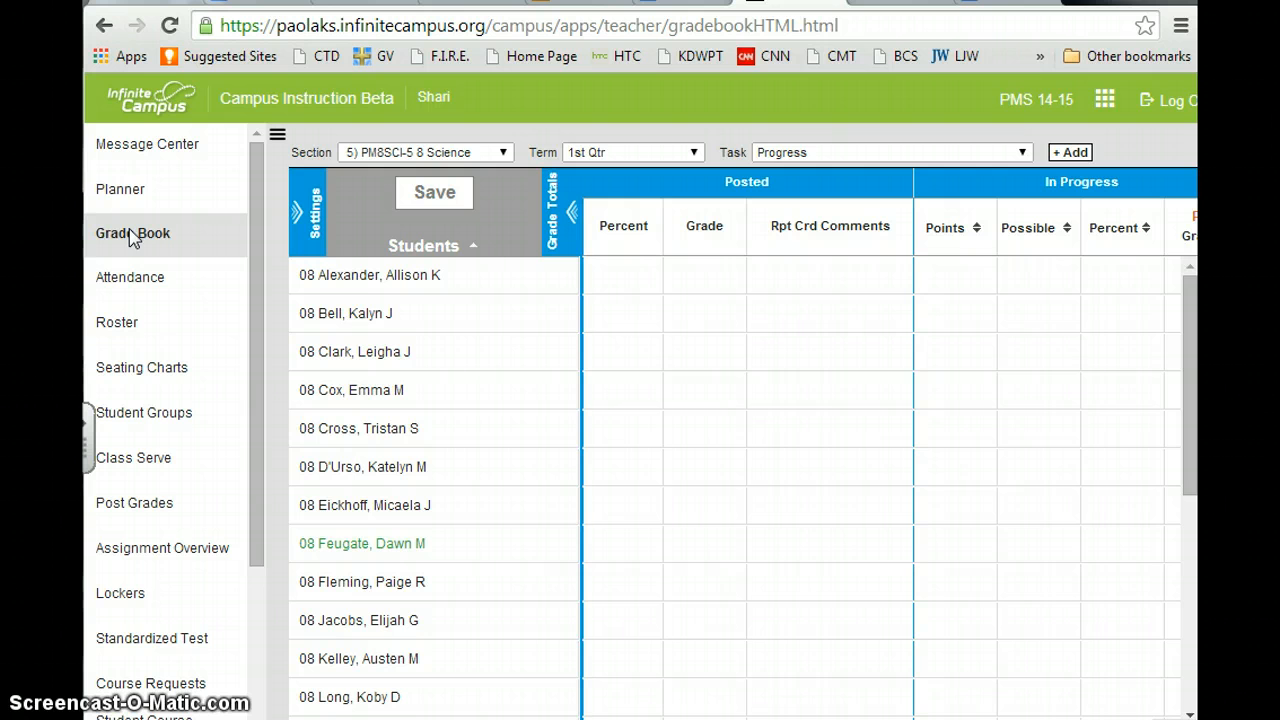
mouse_move(1018, 312)
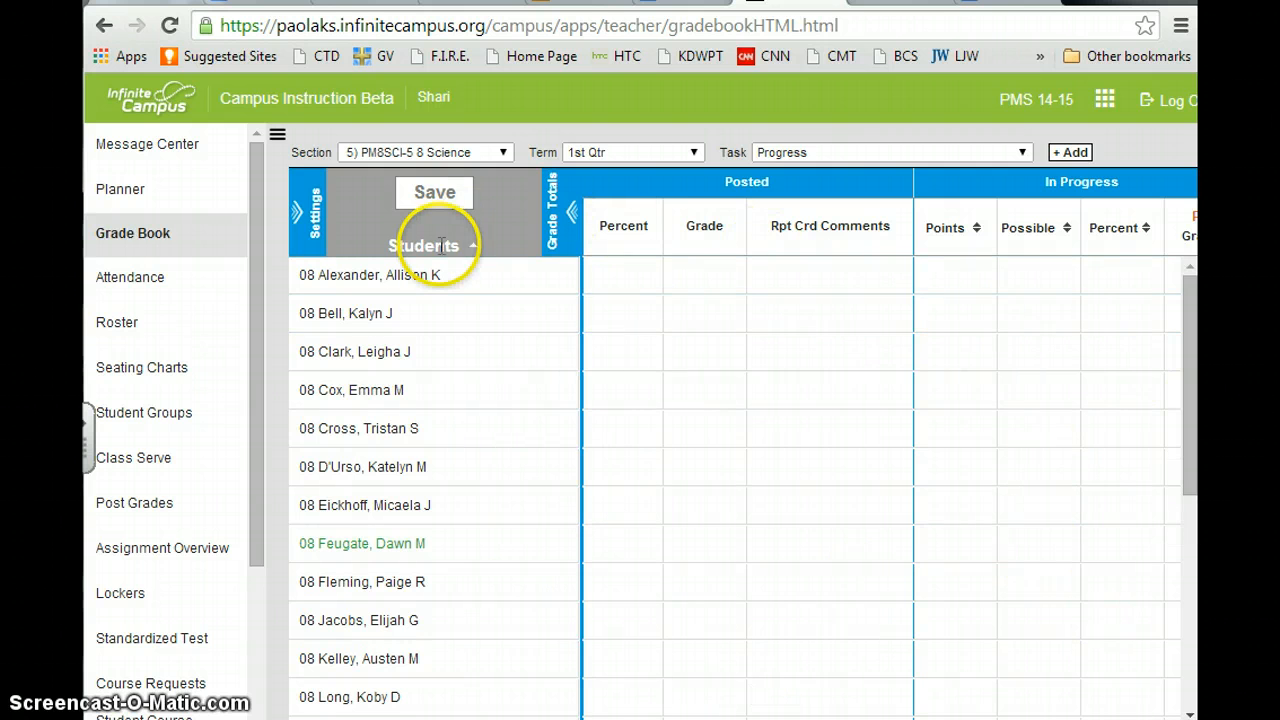
mouse_move(308, 210)
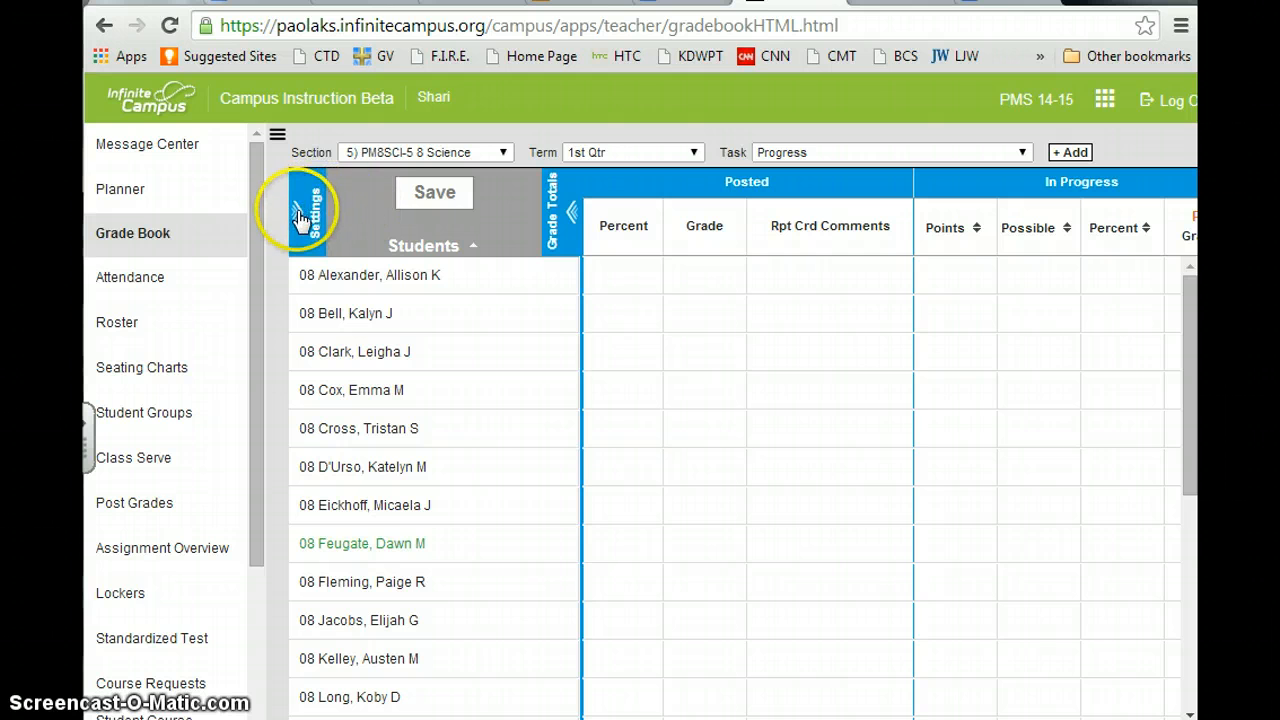
left_click(304, 210)
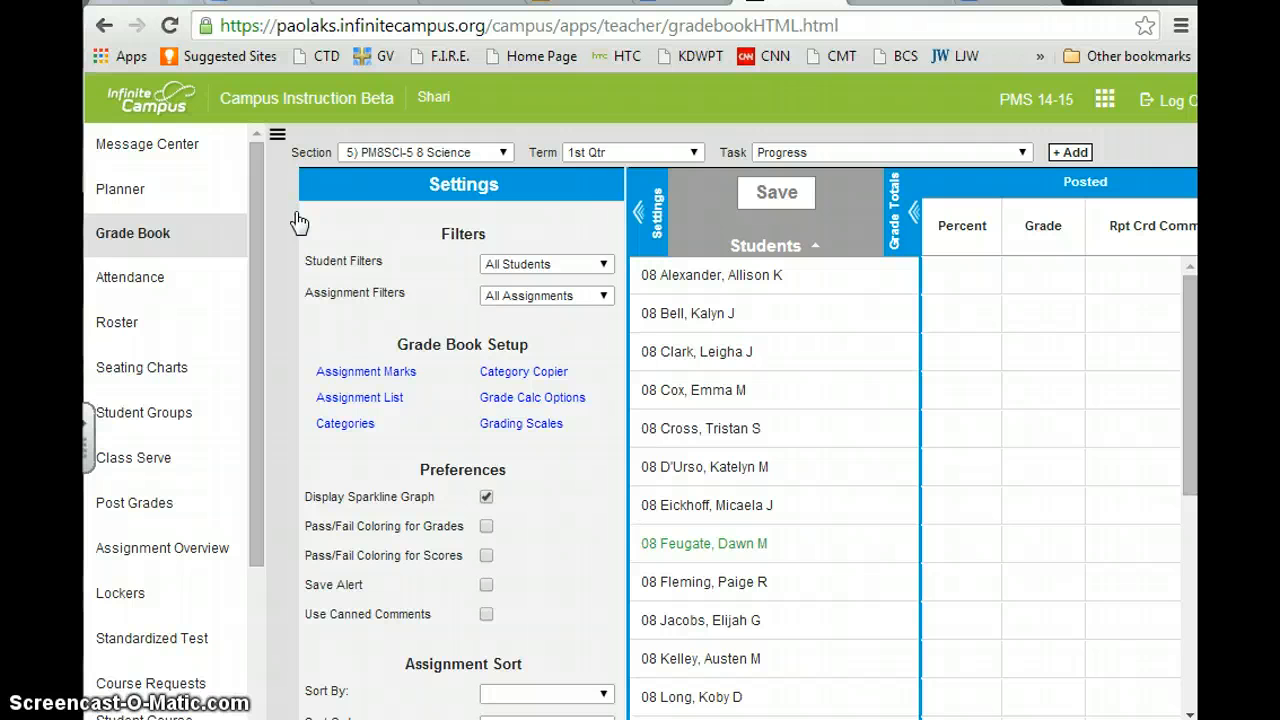
mouse_move(324, 404)
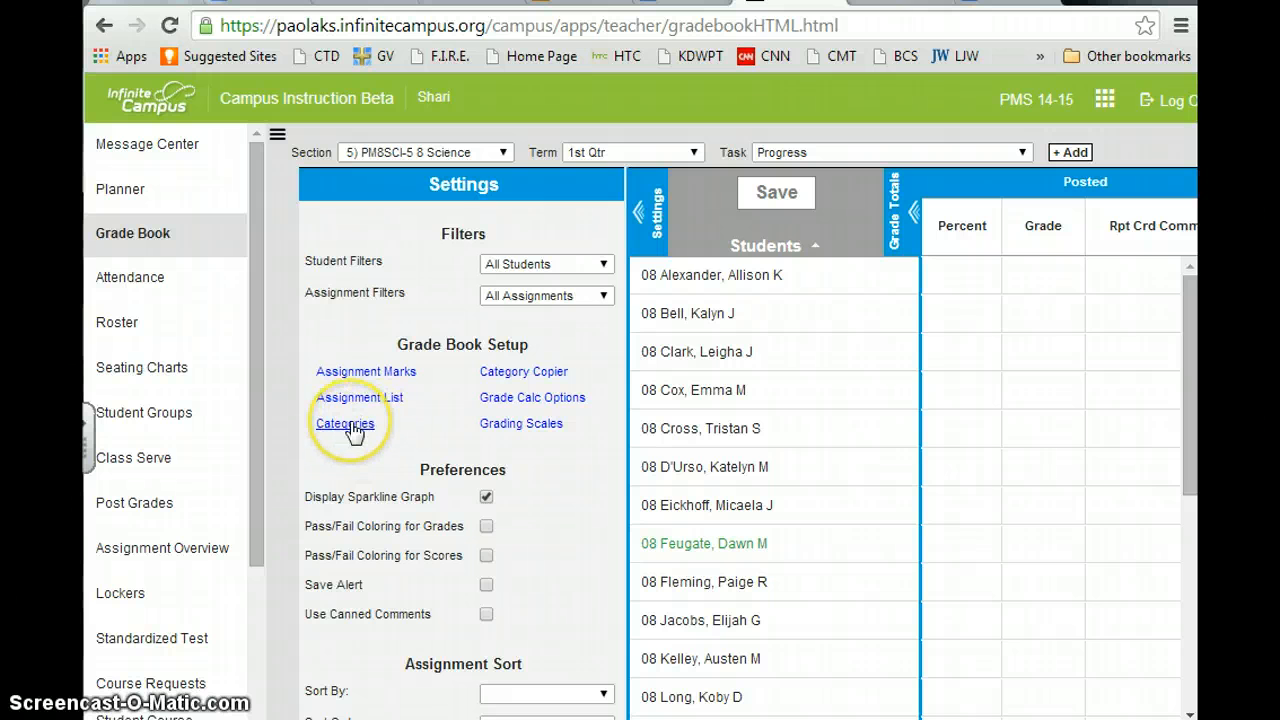
- Draft a new category named Daily Work at weight 50 placed on both 8 Science sections
left_click(344, 424)
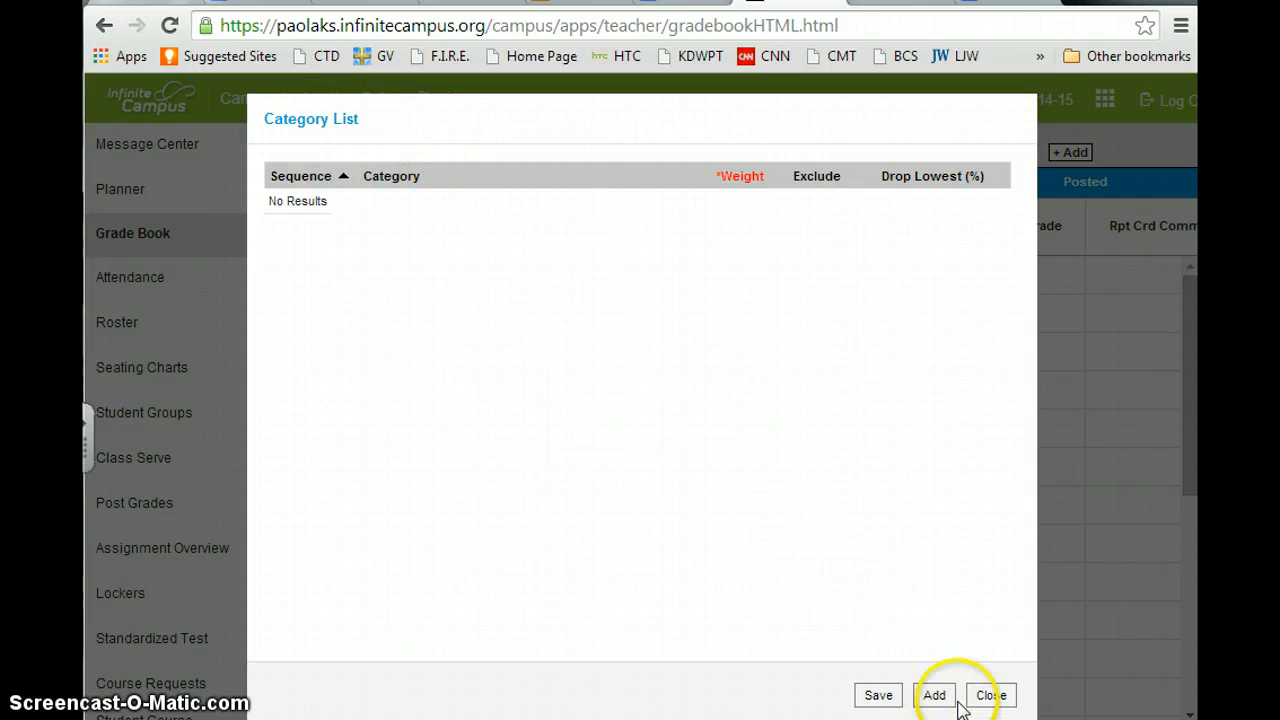
left_click(932, 696)
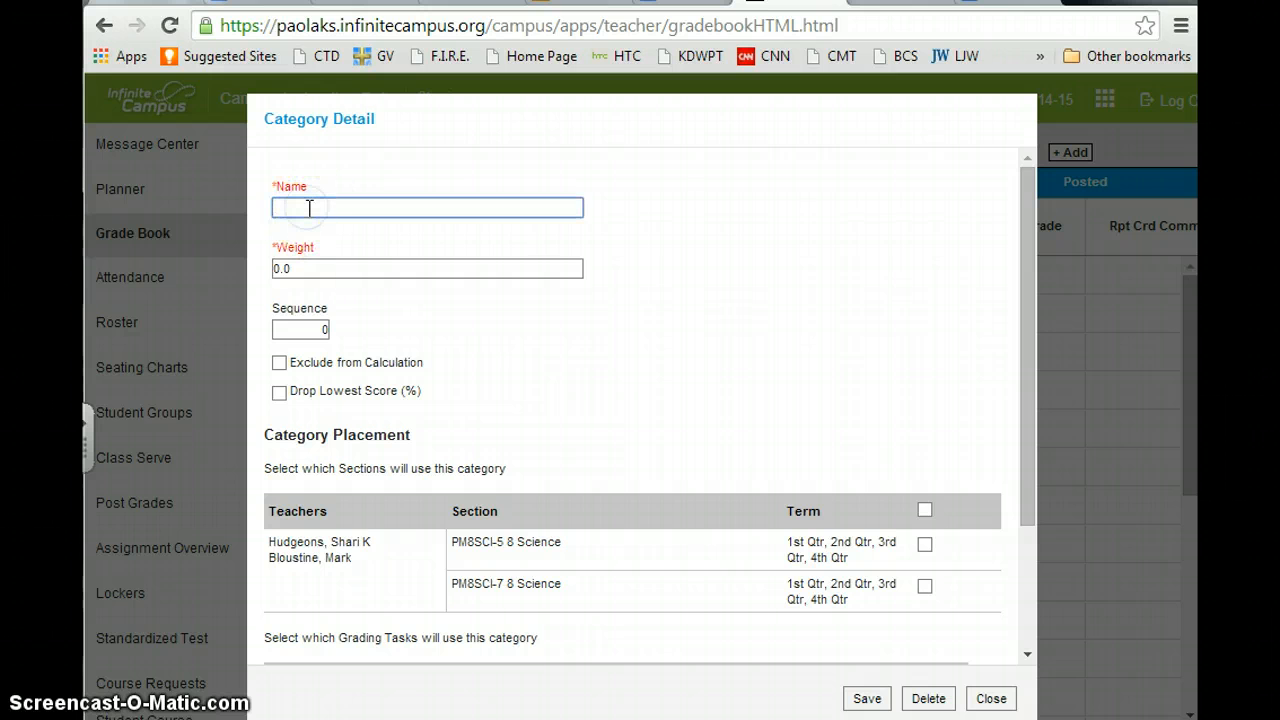
type("Daily")
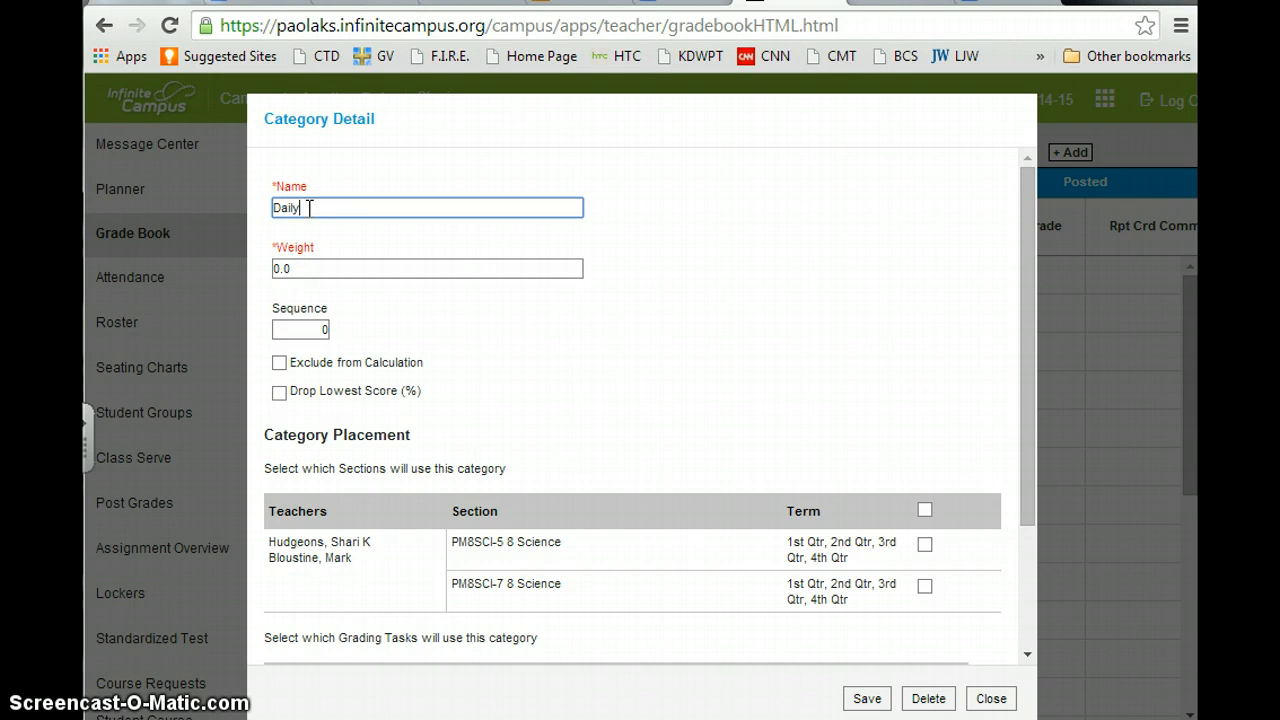
type("Work")
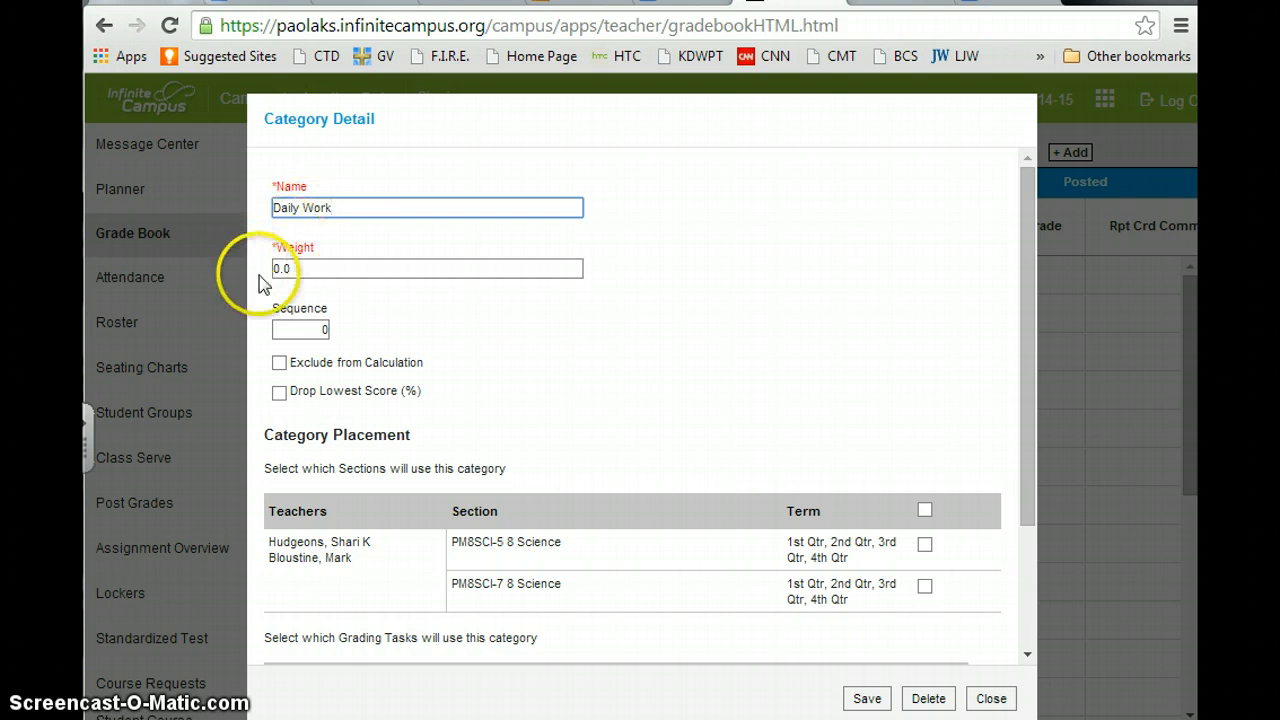
left_click(428, 268)
type("50")
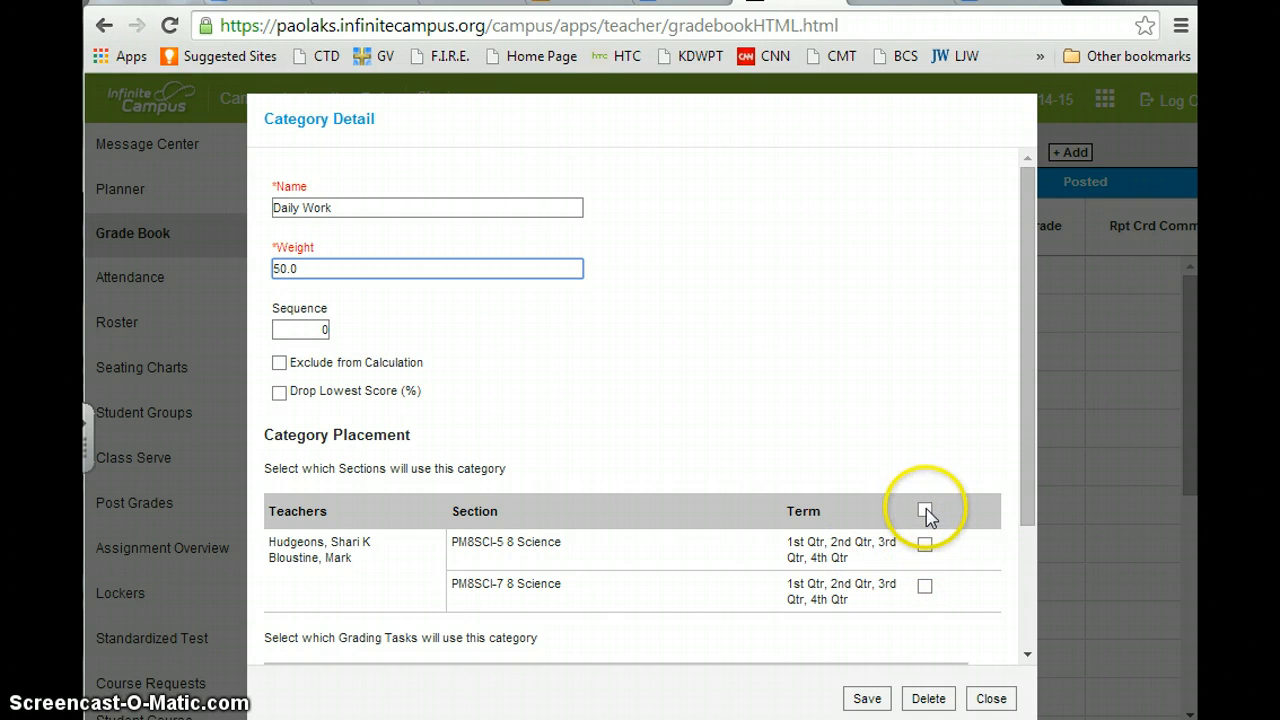
left_click(924, 512)
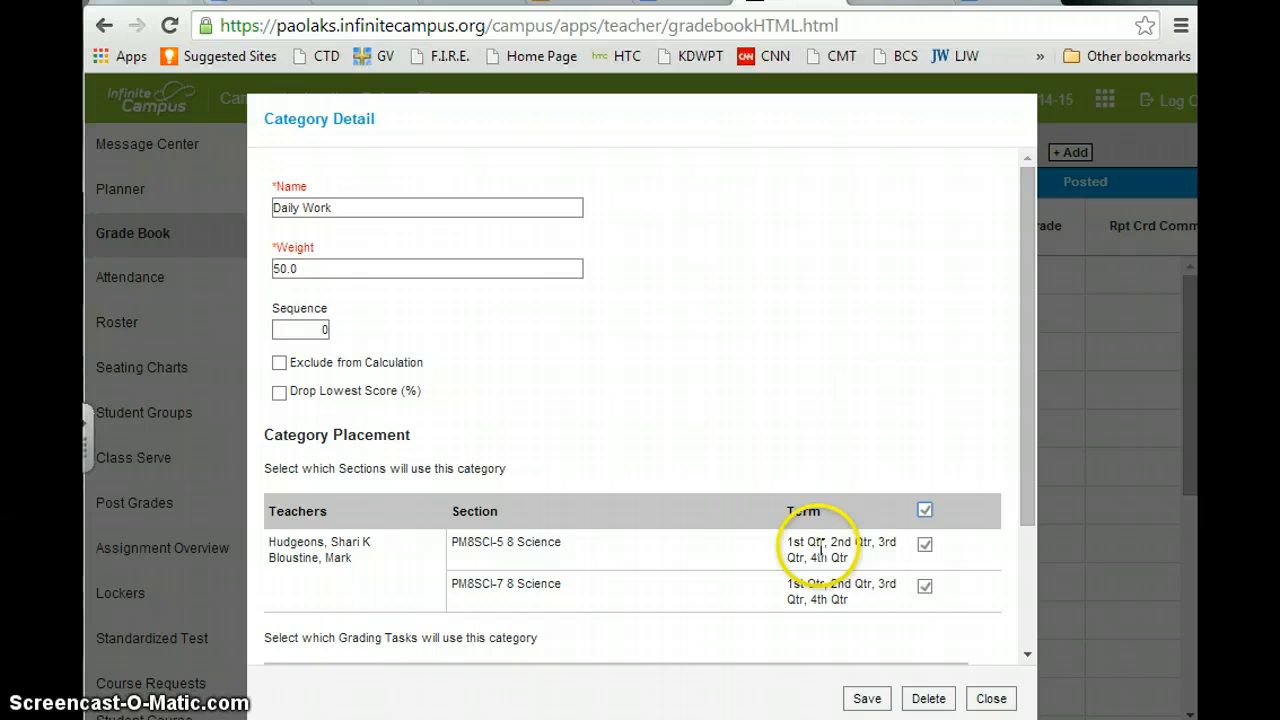
mouse_move(810, 544)
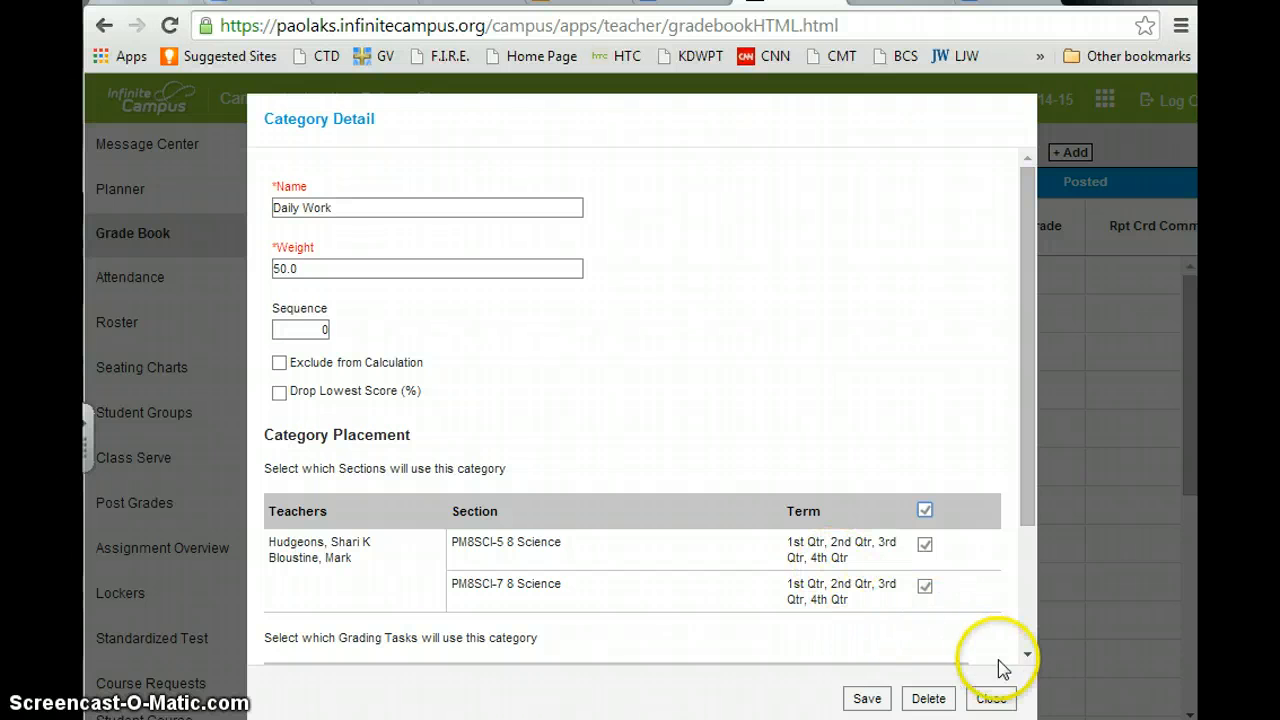
- Tie Daily Work to the Qtr grading task and save it to the category list
left_click(1028, 656)
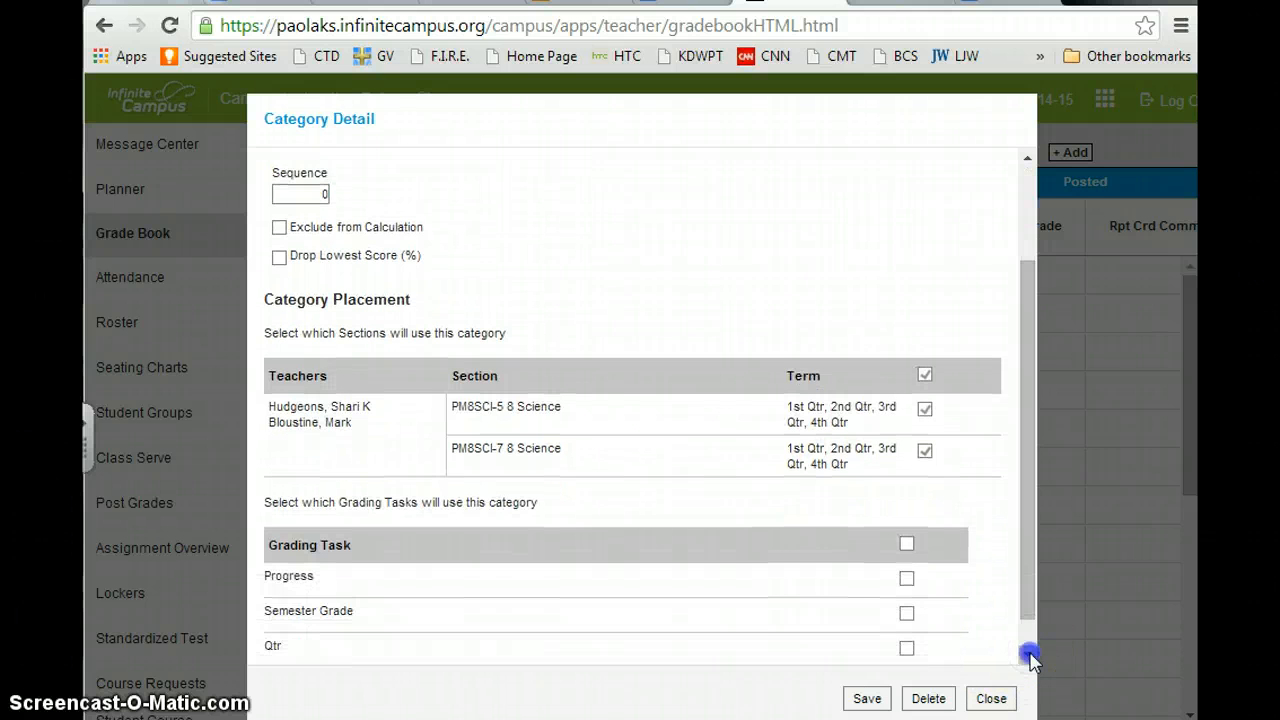
scroll("down", 3)
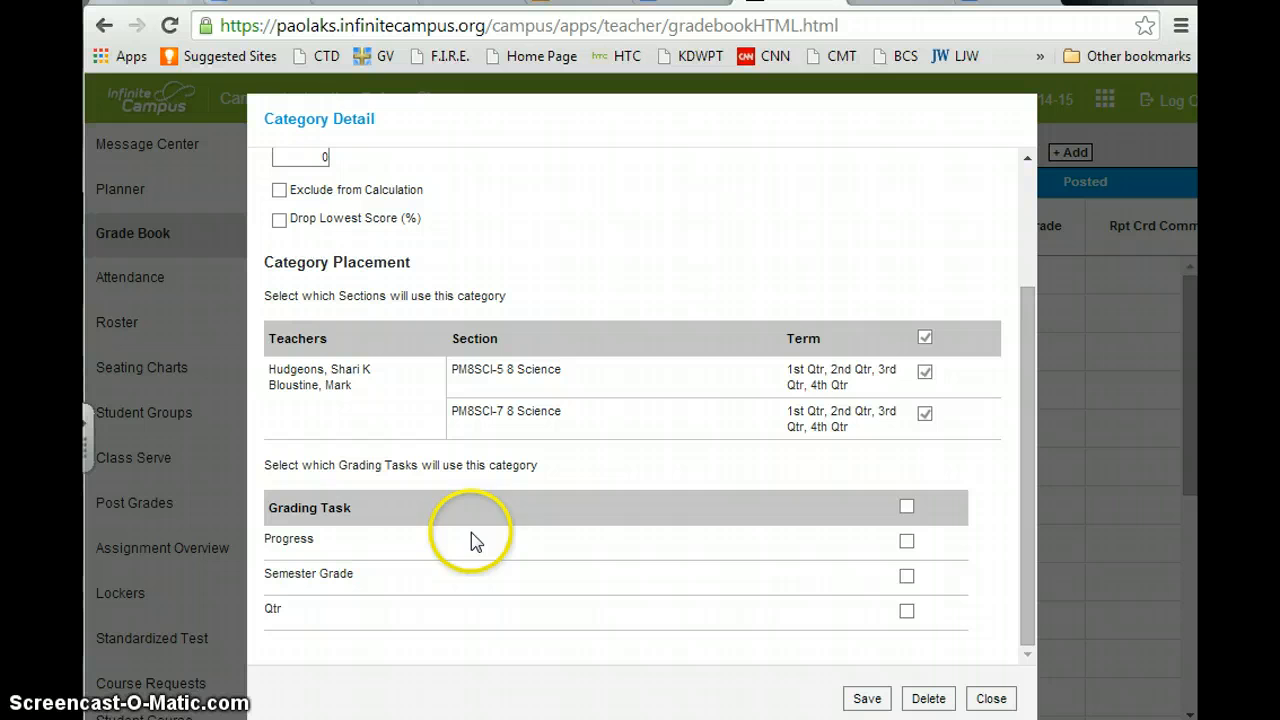
mouse_move(310, 524)
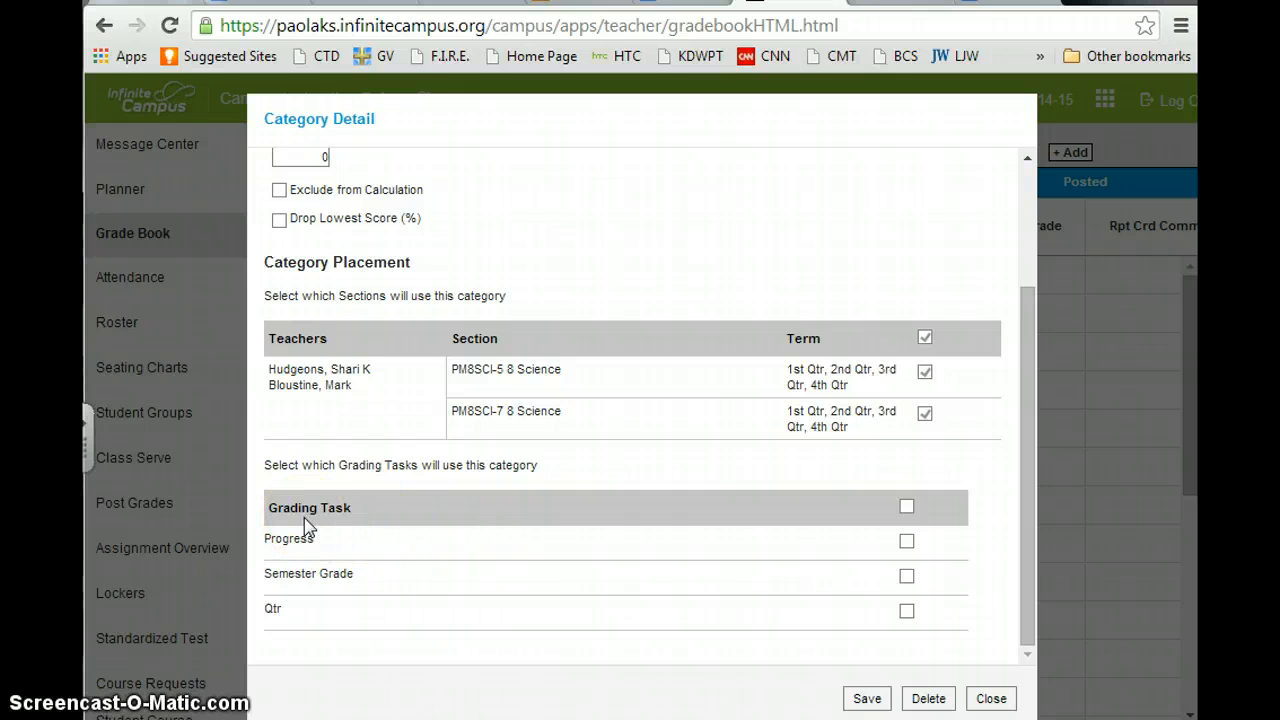
mouse_move(820, 630)
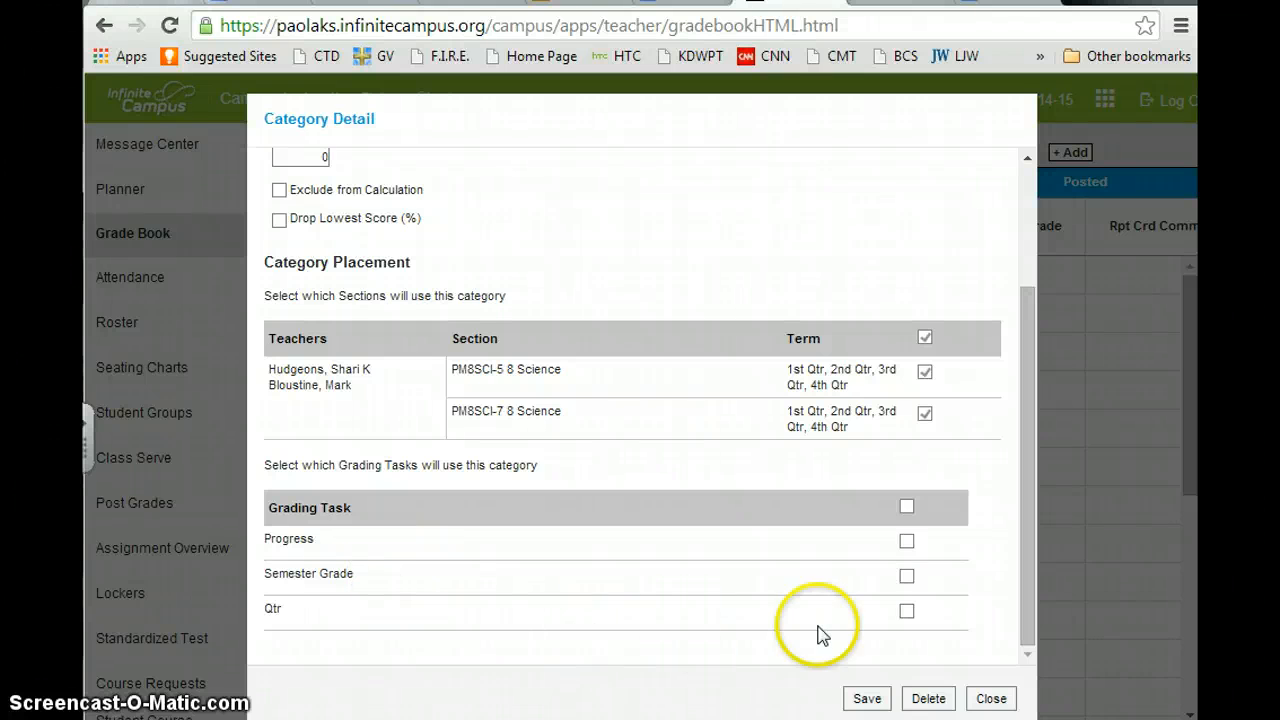
left_click(906, 612)
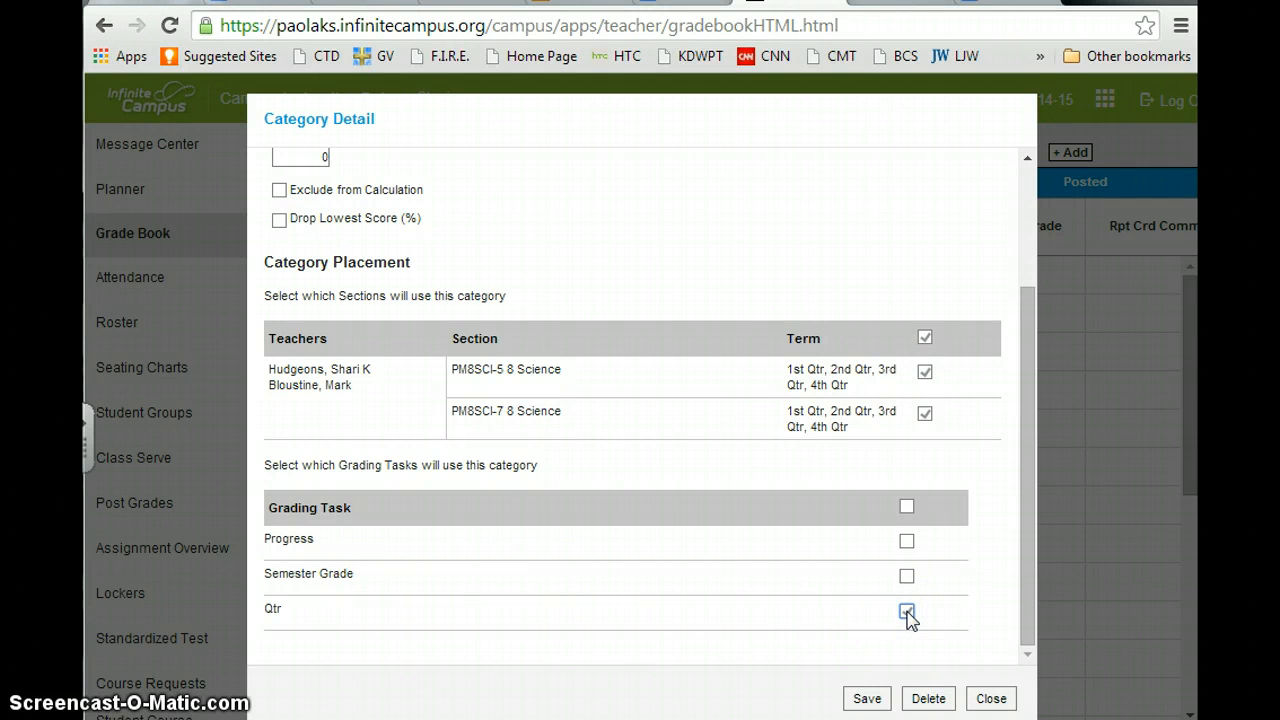
left_click(908, 612)
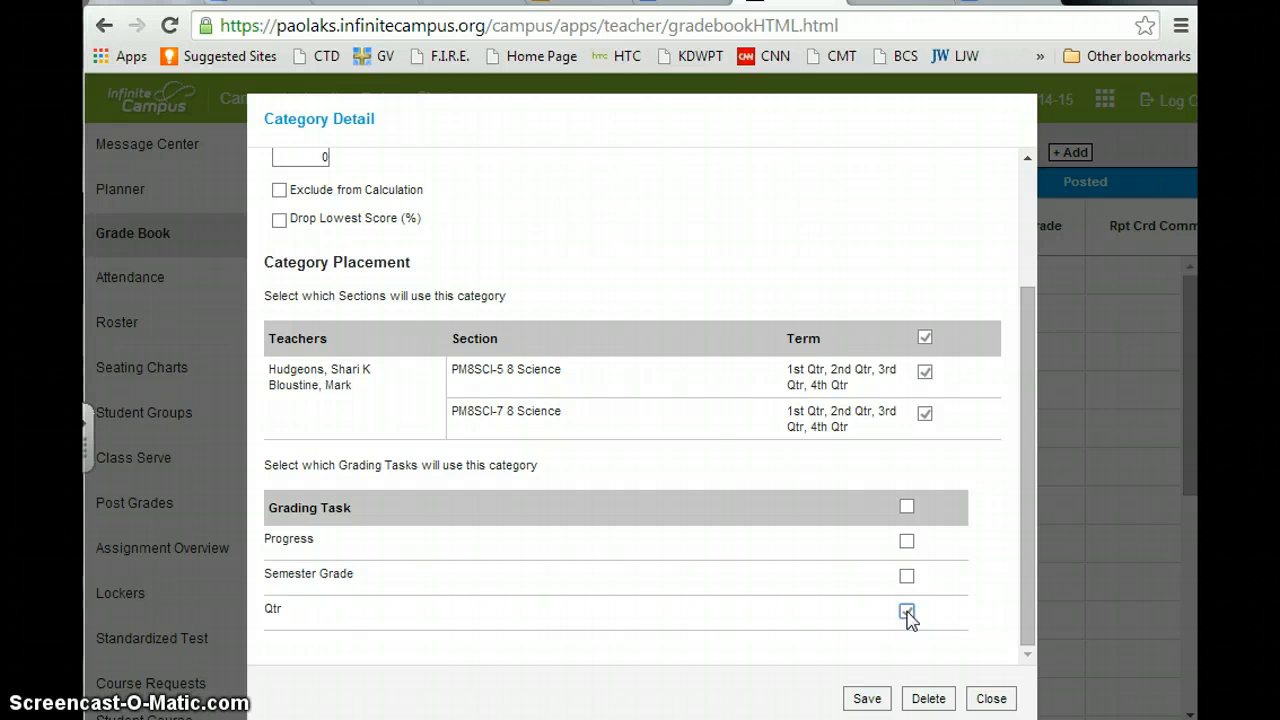
left_click(908, 612)
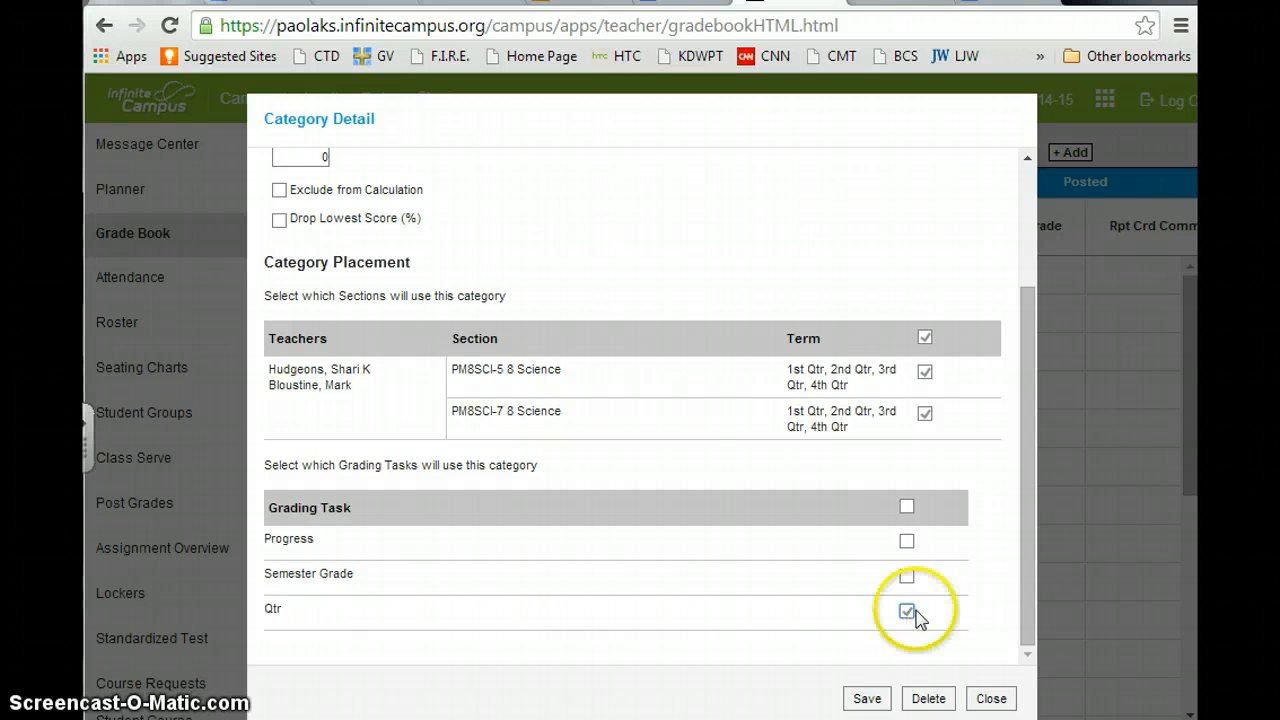
mouse_move(290, 640)
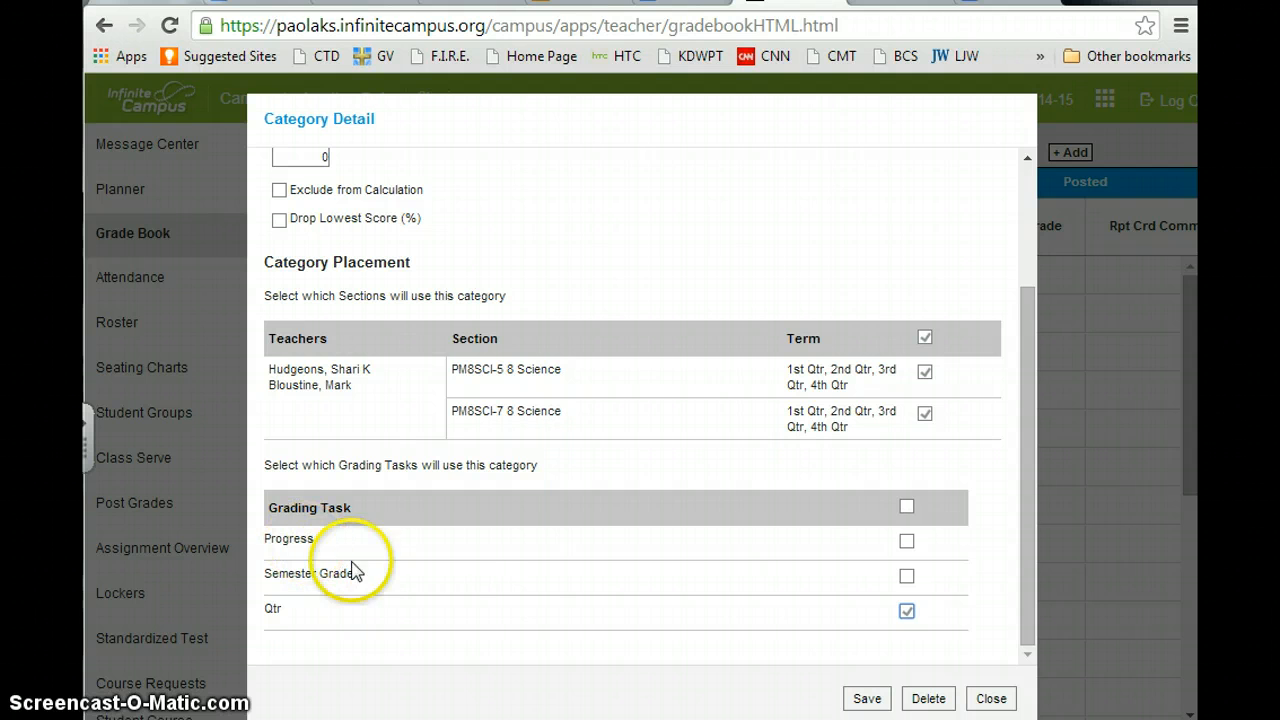
mouse_move(984, 690)
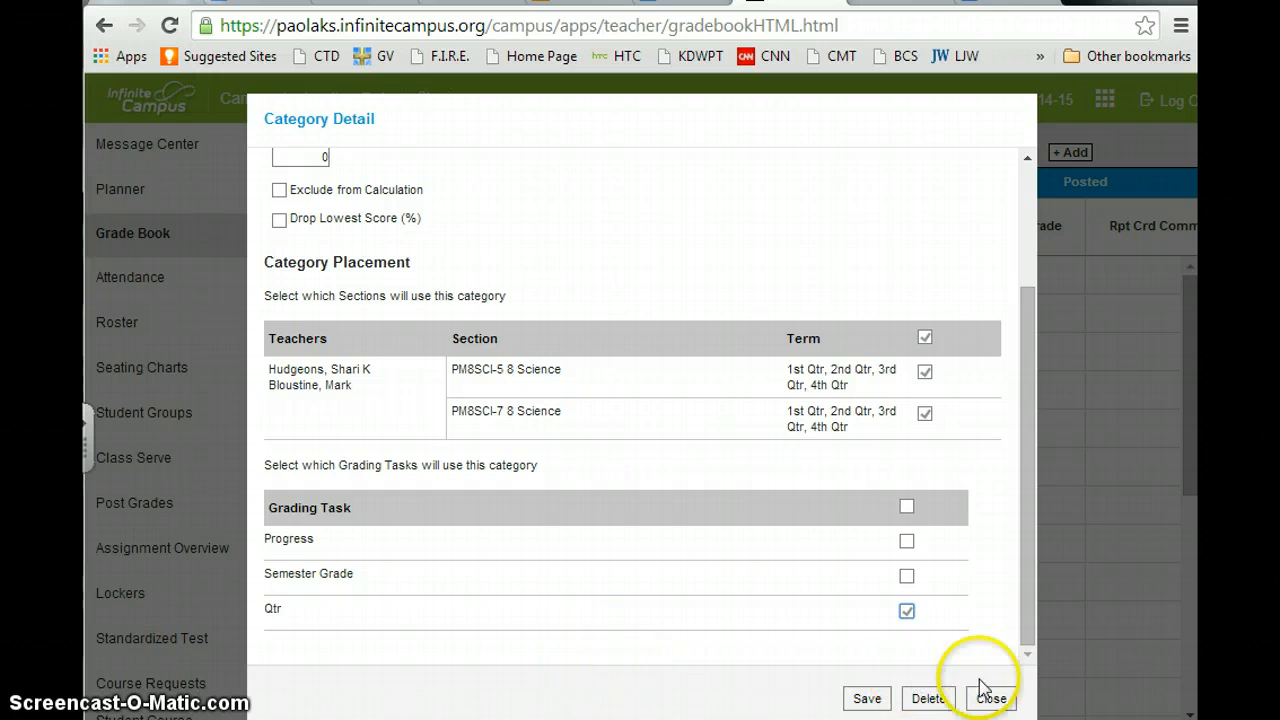
left_click(866, 698)
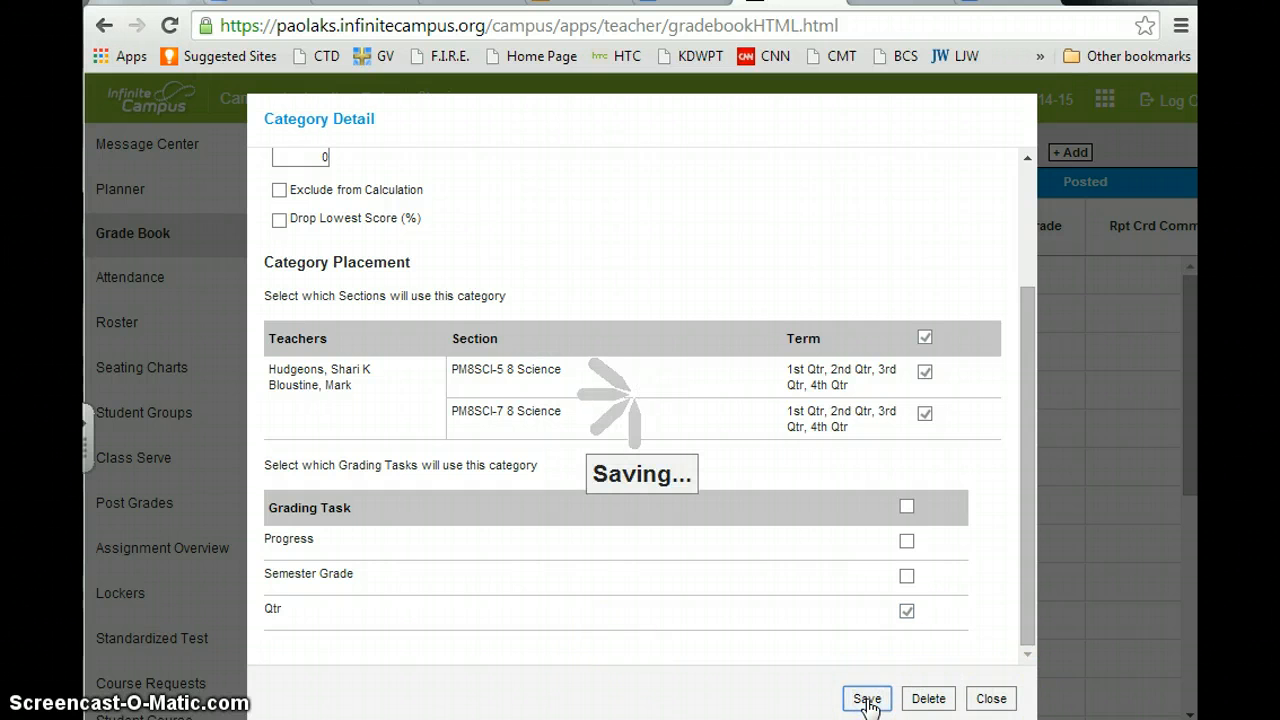
left_click(866, 698)
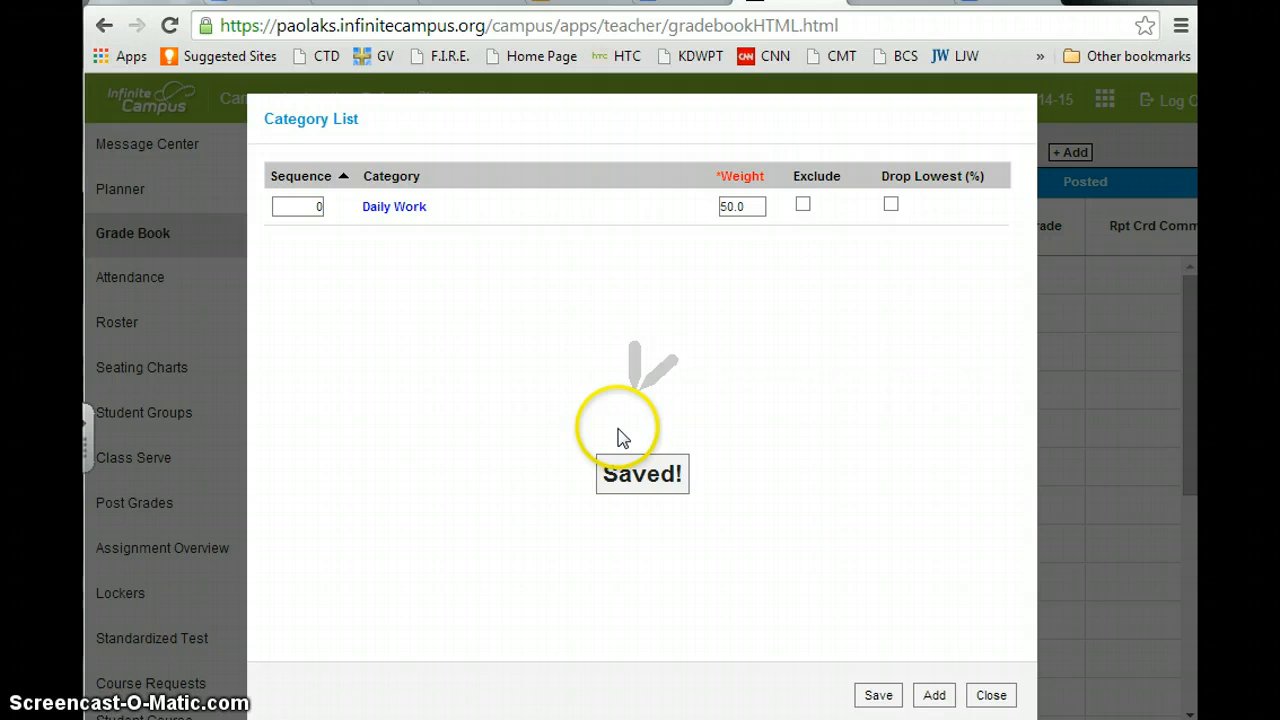
- Draft a Tests/Projects category at weight 50 placed on both science sections
left_click(932, 696)
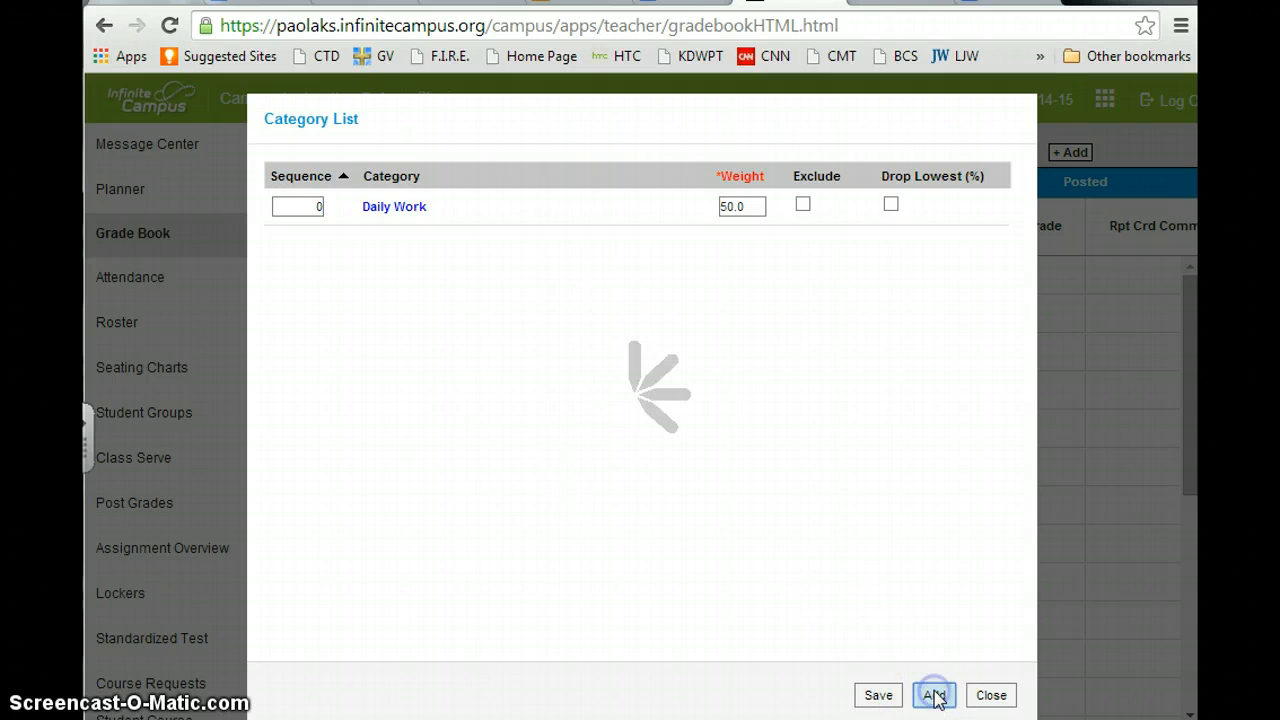
left_click(932, 696)
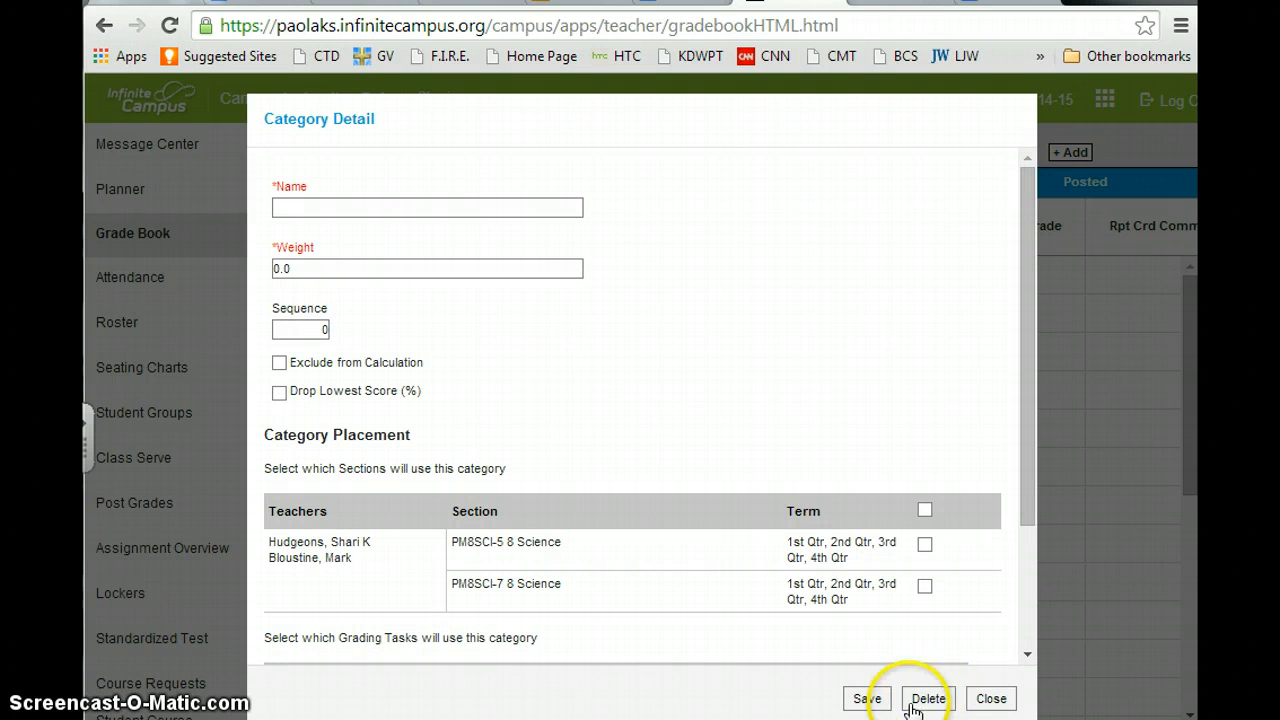
left_click(428, 206)
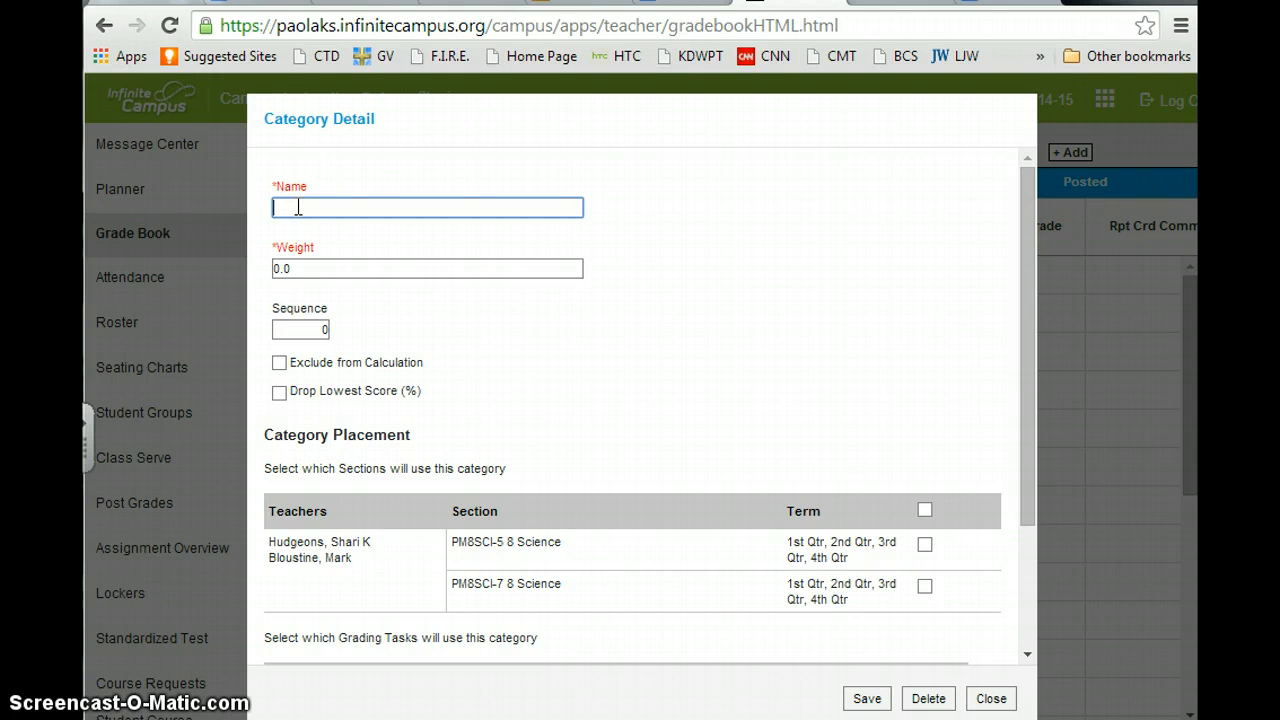
type("Tests")
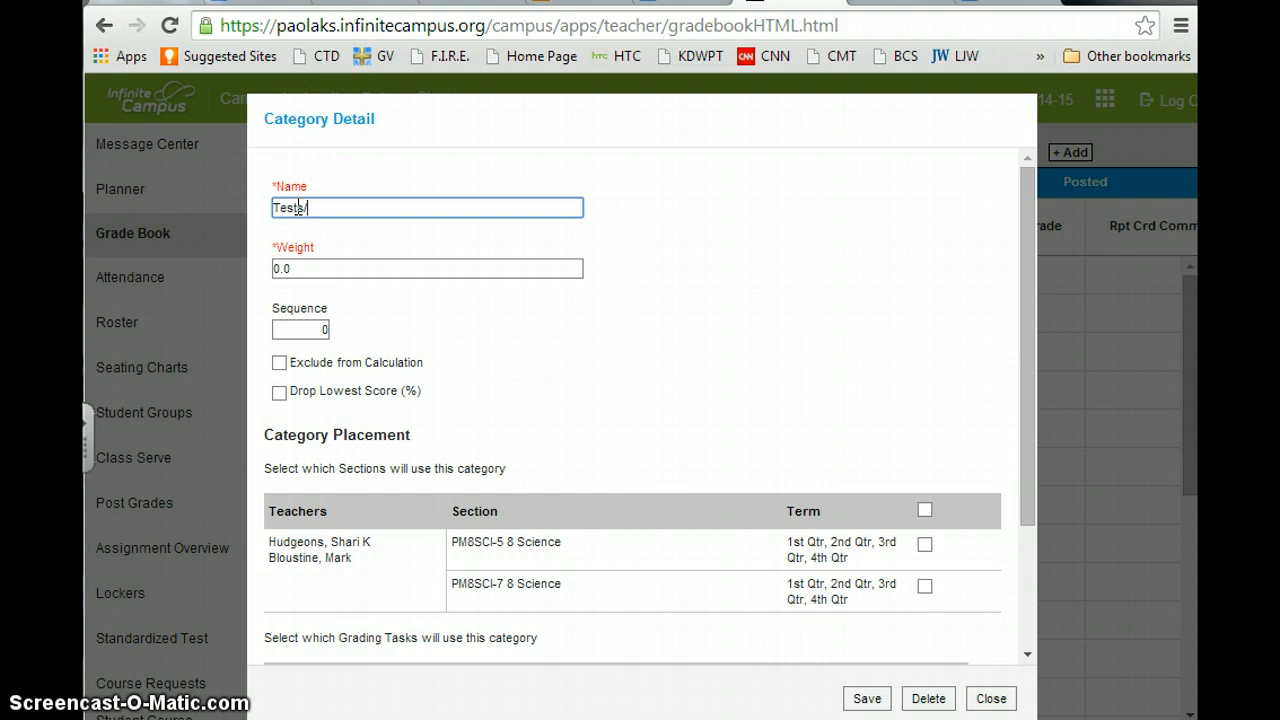
type("/Projects")
left_click(428, 268)
type("50")
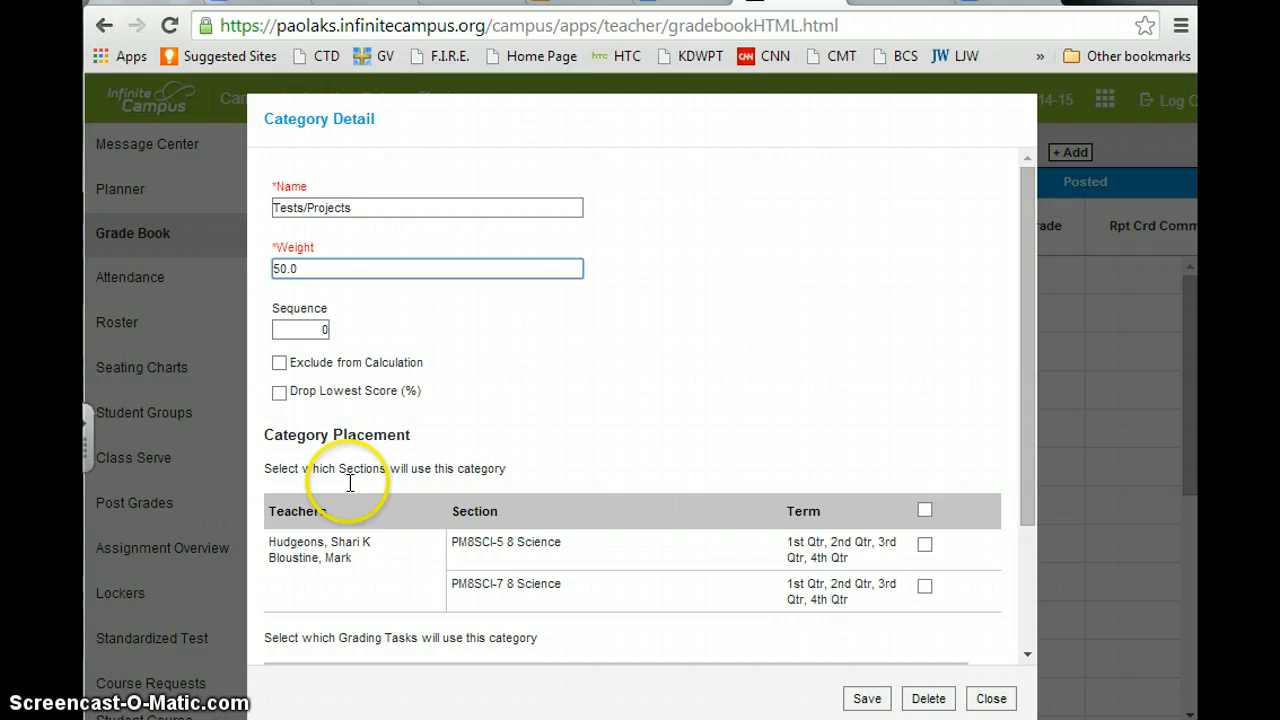
left_click(924, 510)
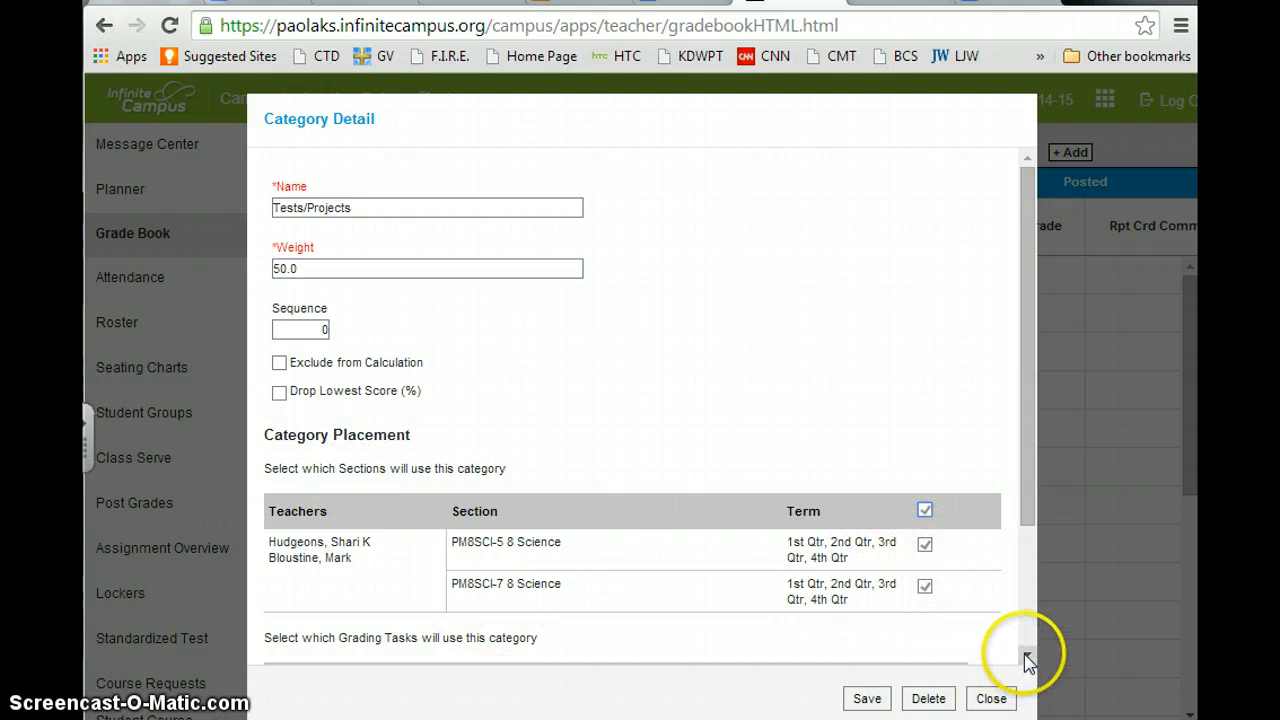
- Tie Tests/Projects to the Qtr grading task and save it
scroll("down", 3)
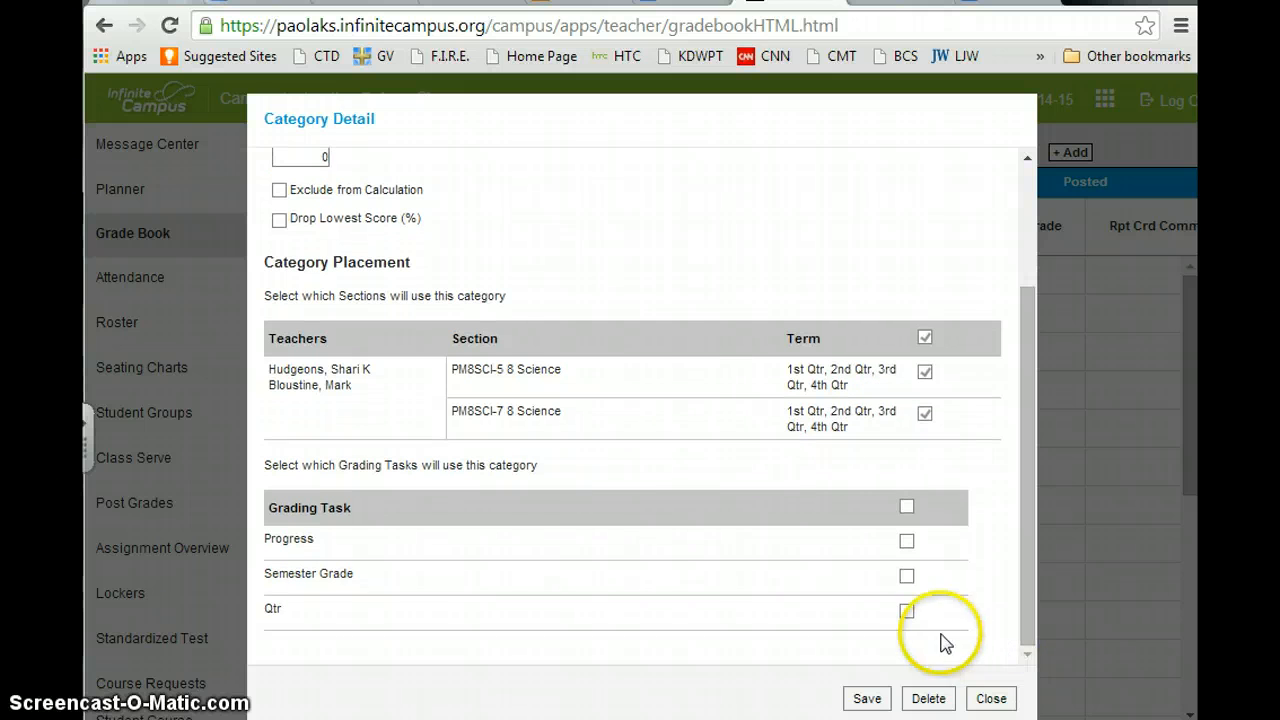
left_click(906, 612)
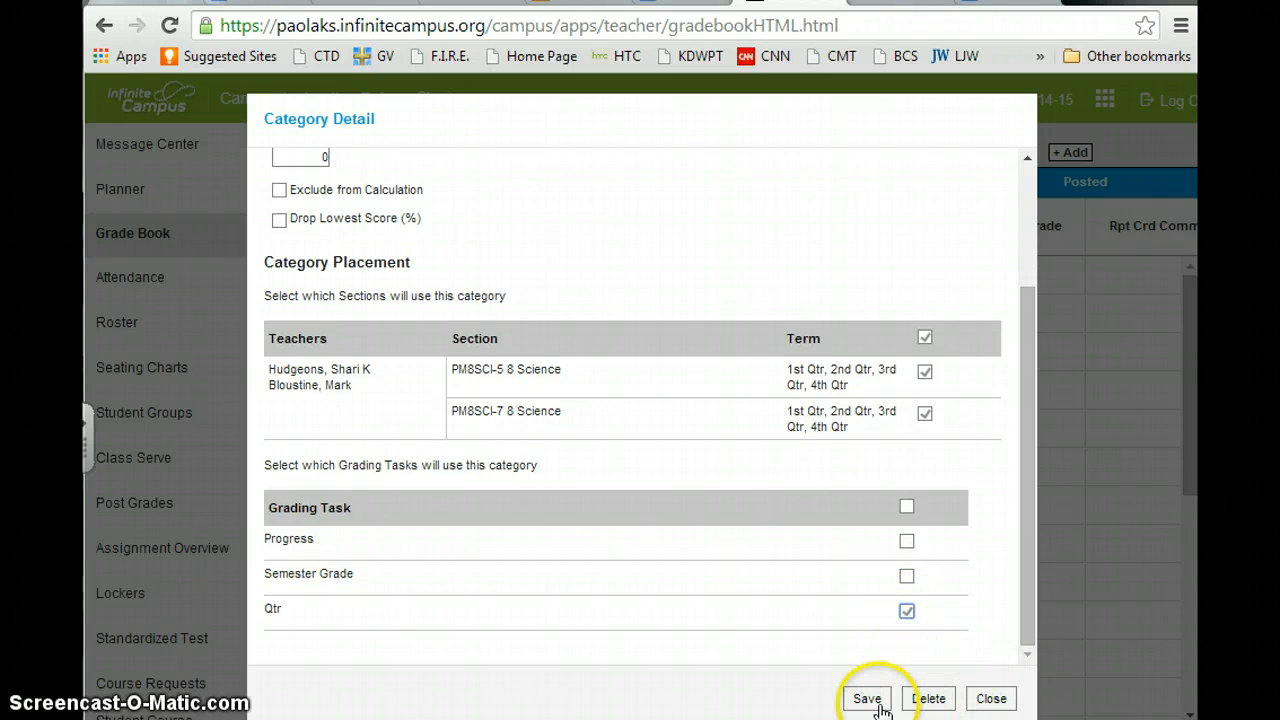
left_click(866, 698)
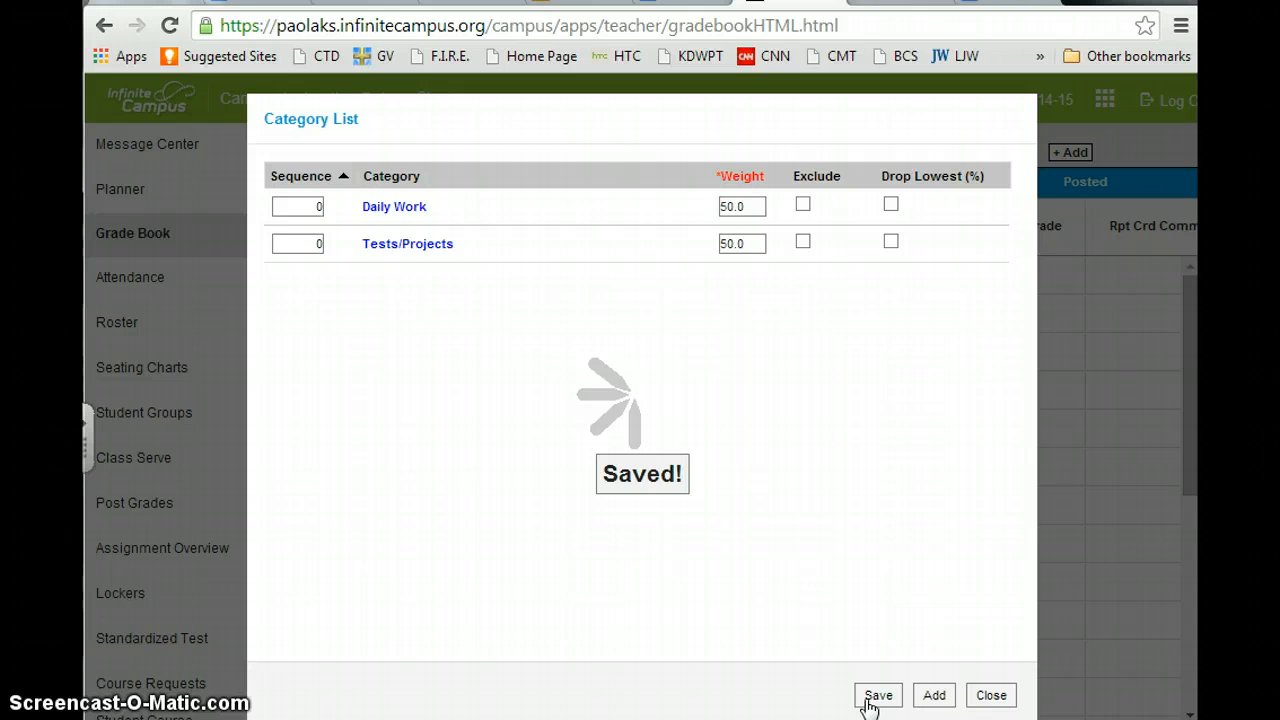
left_click(878, 696)
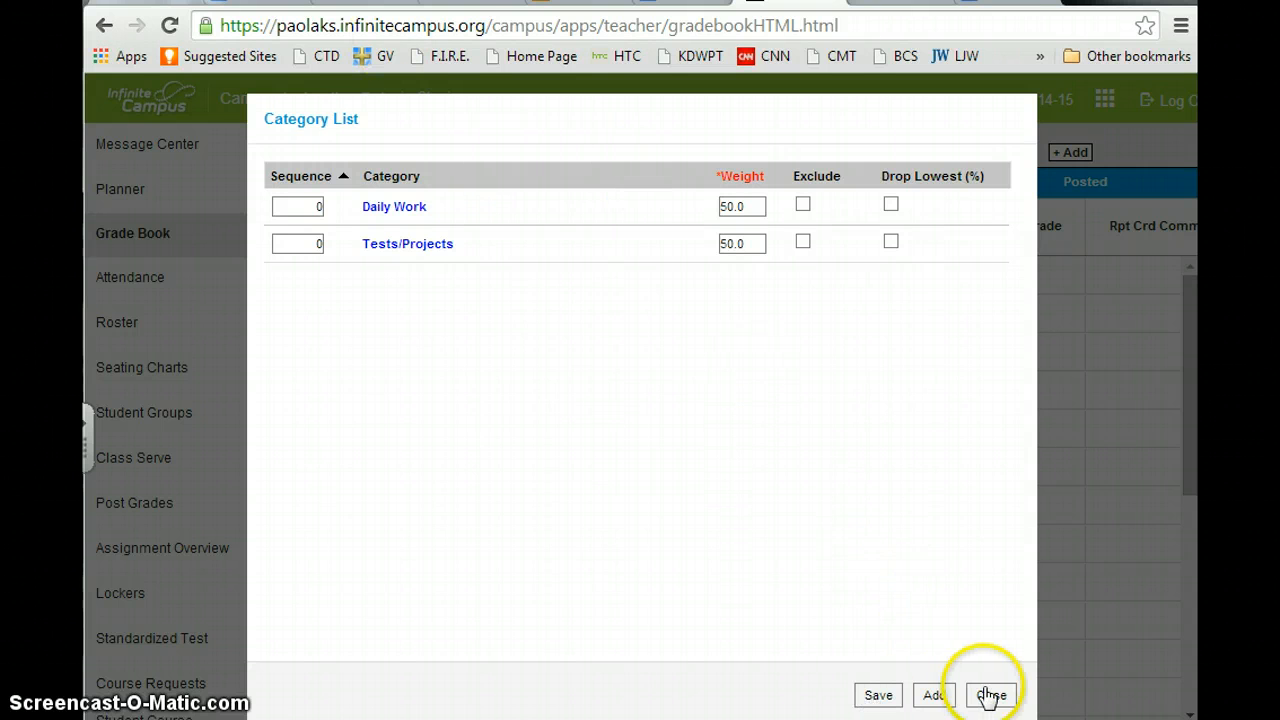
- Switch to the 7 Science section and view its category list showing both 50.0 categories
left_click(992, 696)
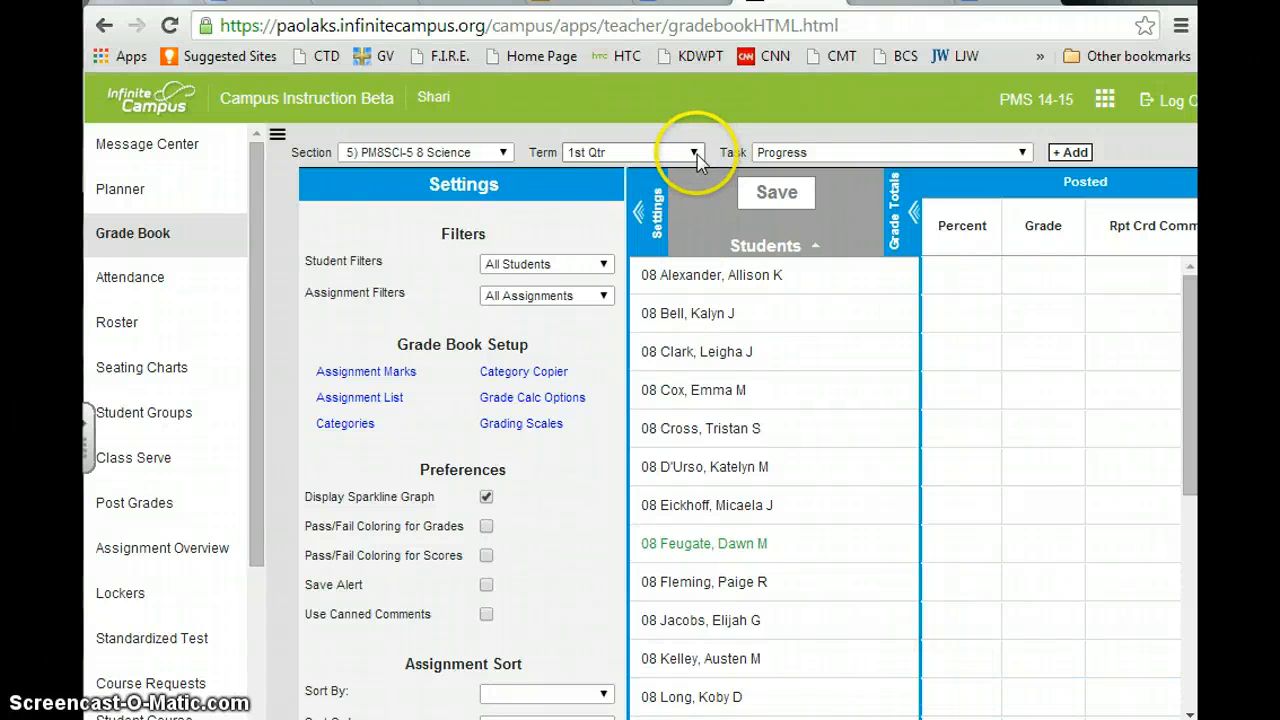
left_click(504, 152)
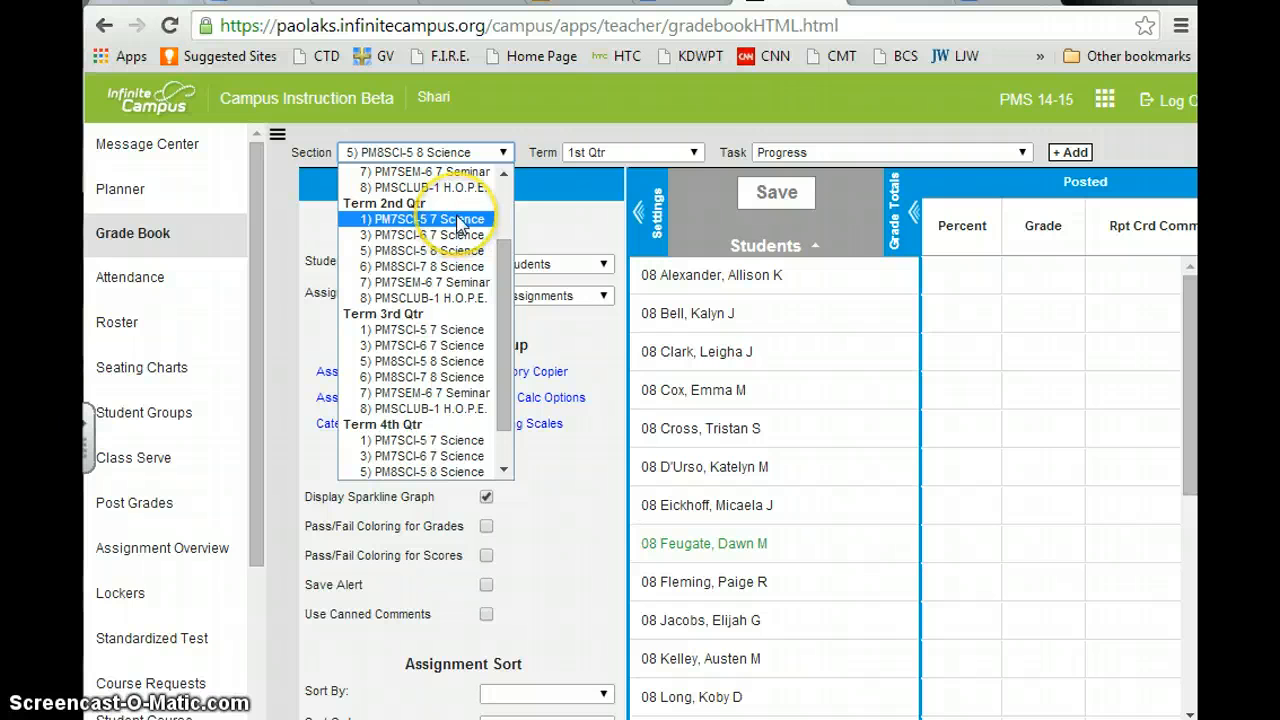
left_click(420, 218)
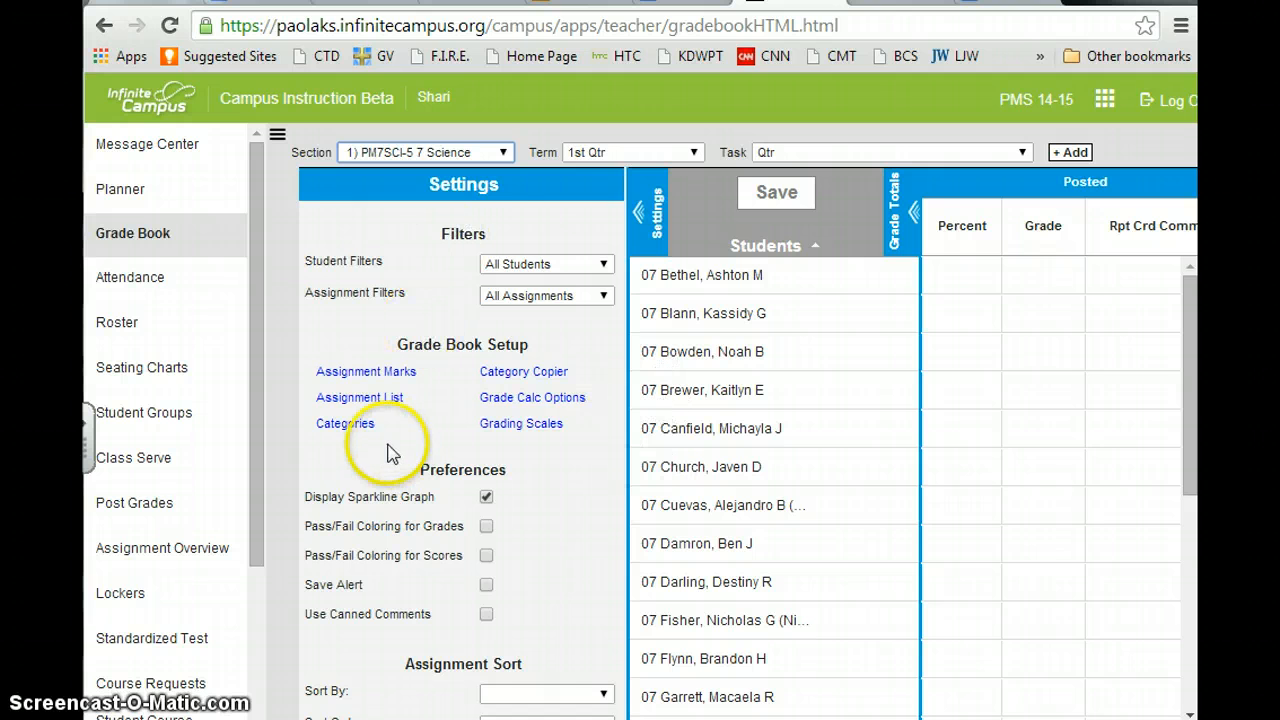
mouse_move(420, 470)
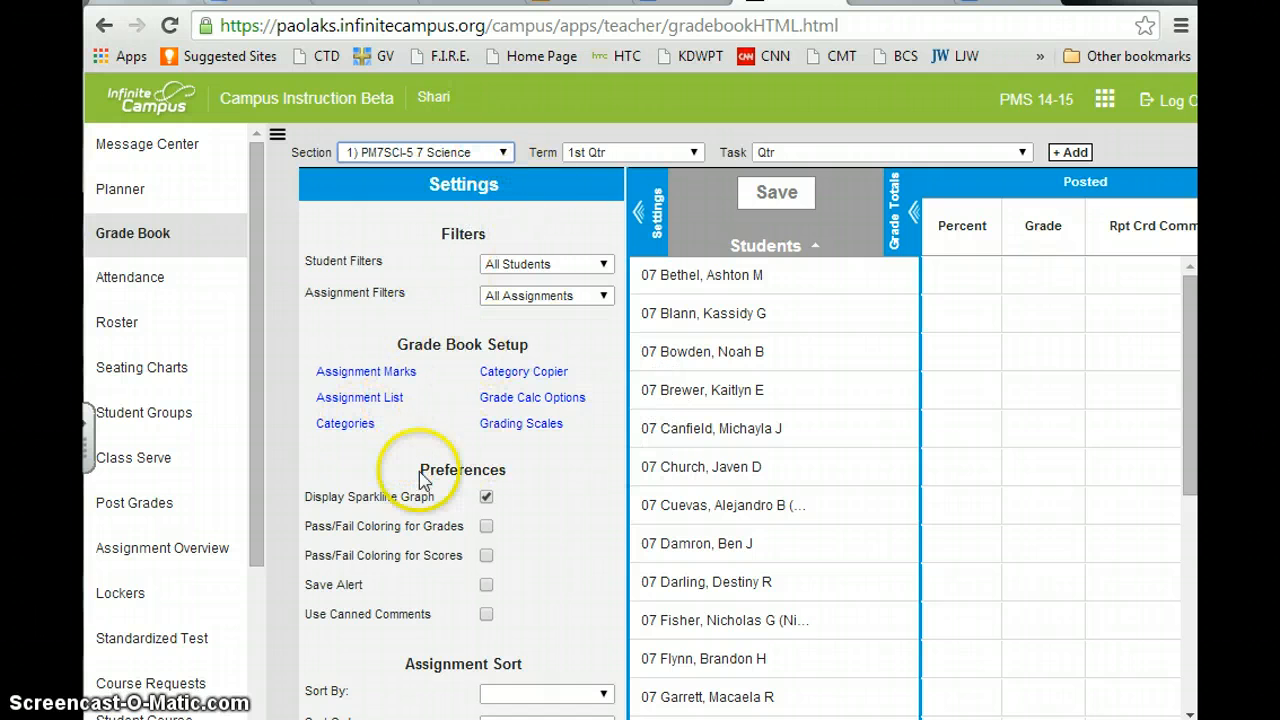
left_click(344, 424)
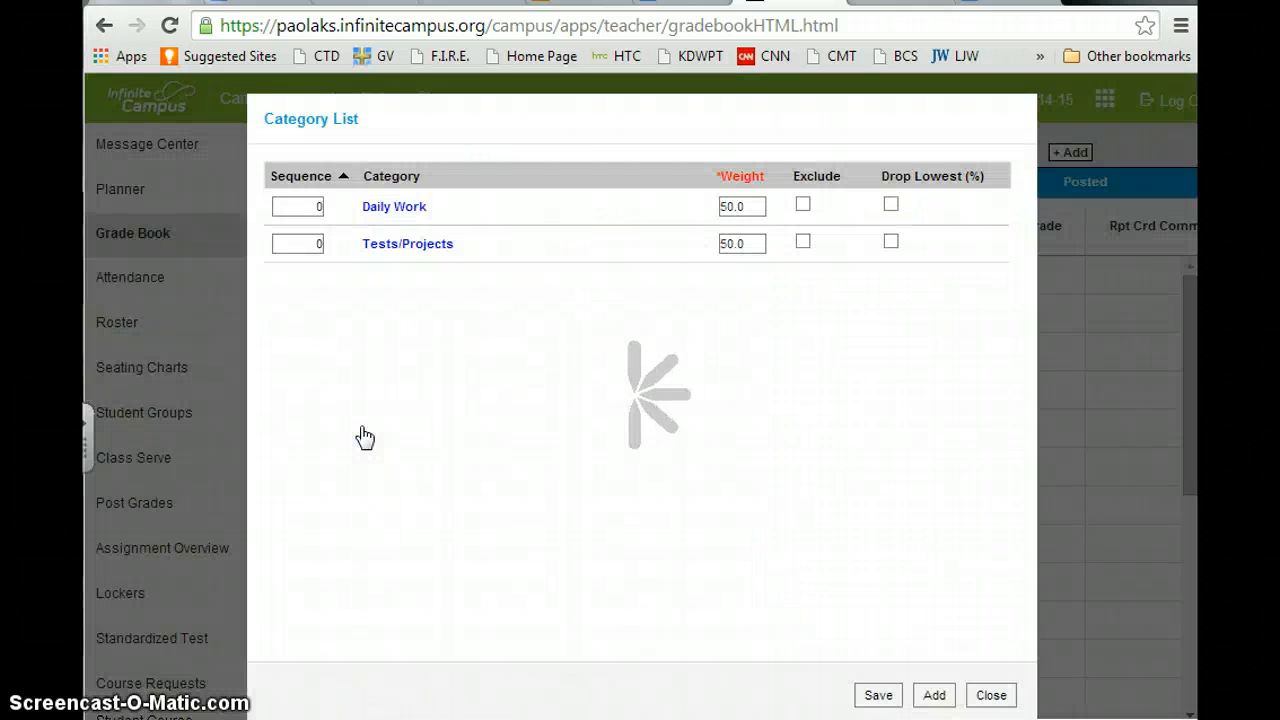